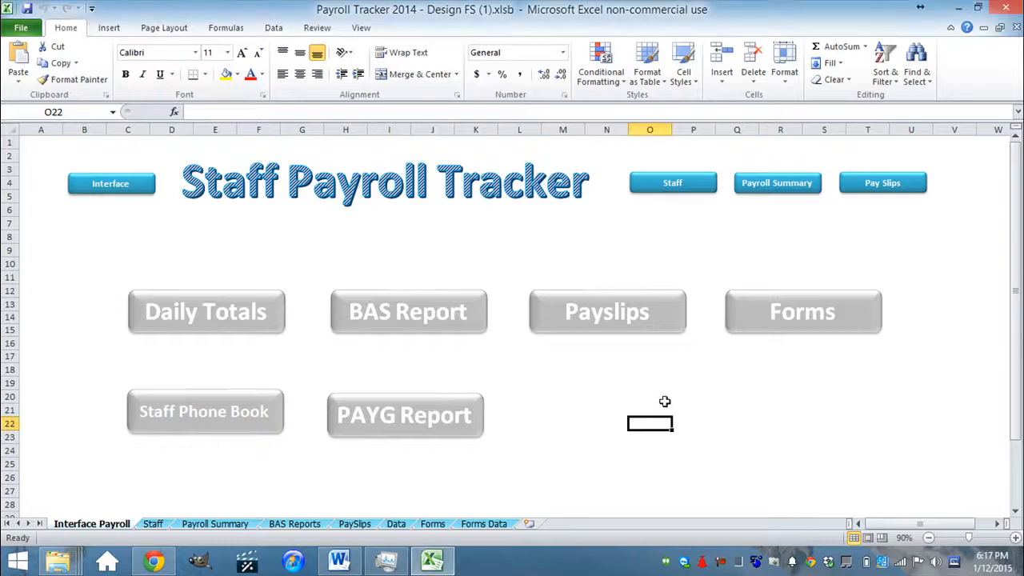
mouse_move(606, 384)
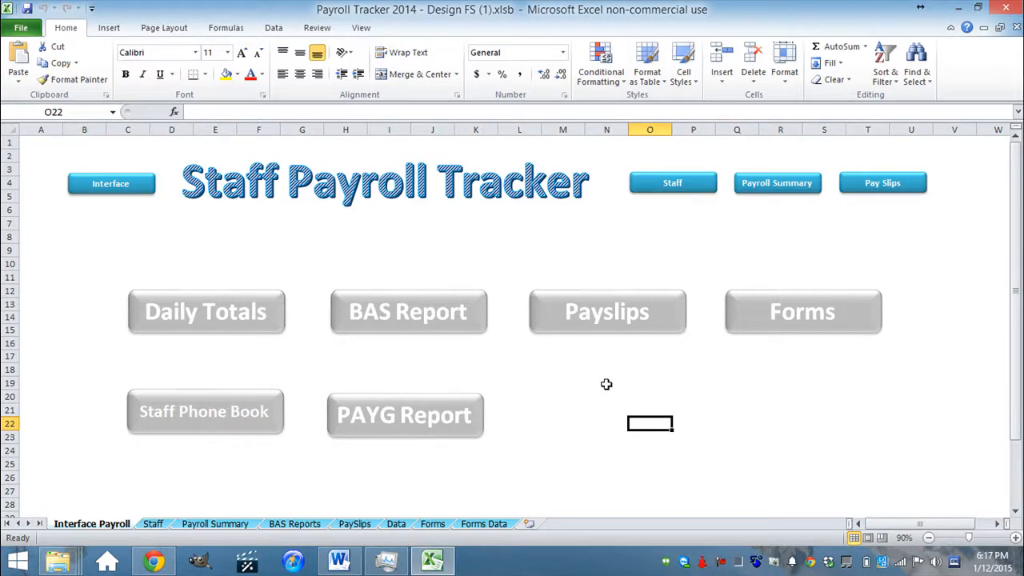
mouse_move(534, 393)
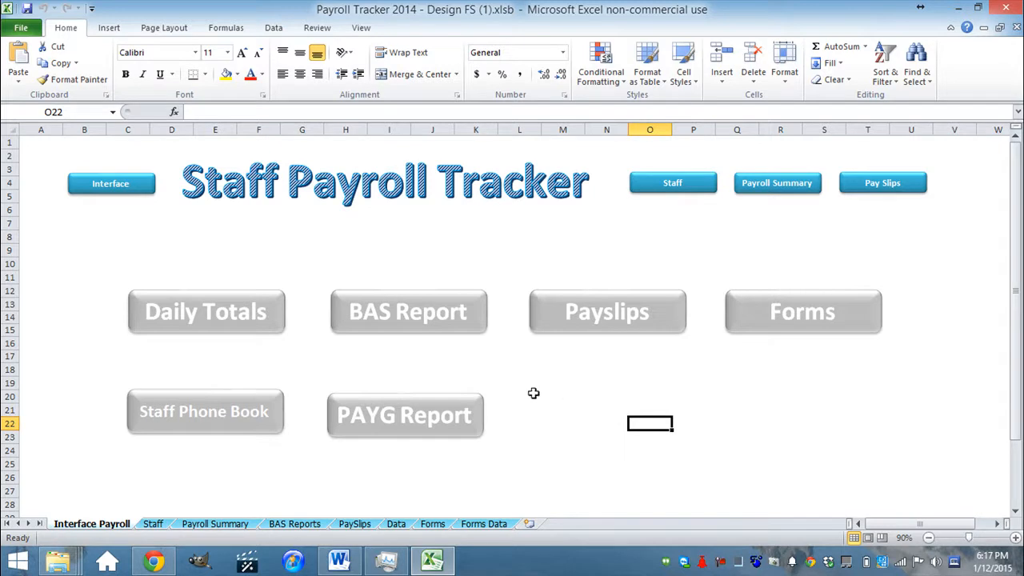
mouse_move(357, 365)
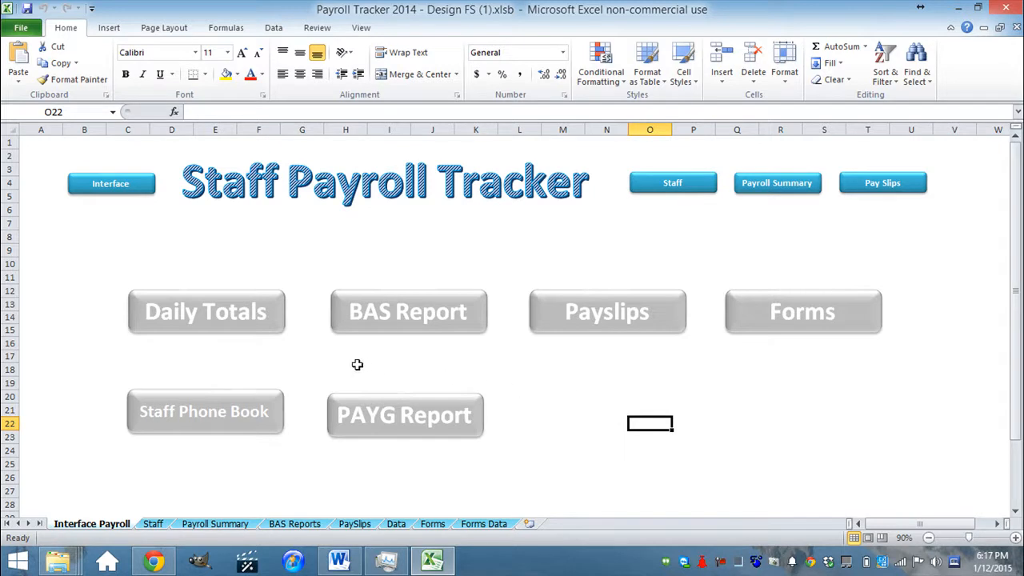
mouse_move(358, 352)
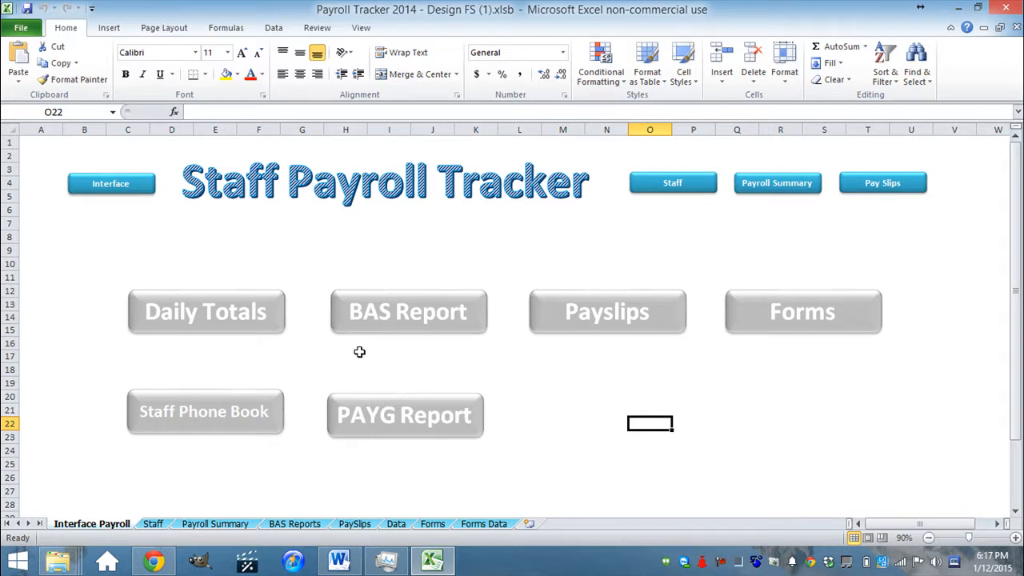
mouse_move(317, 368)
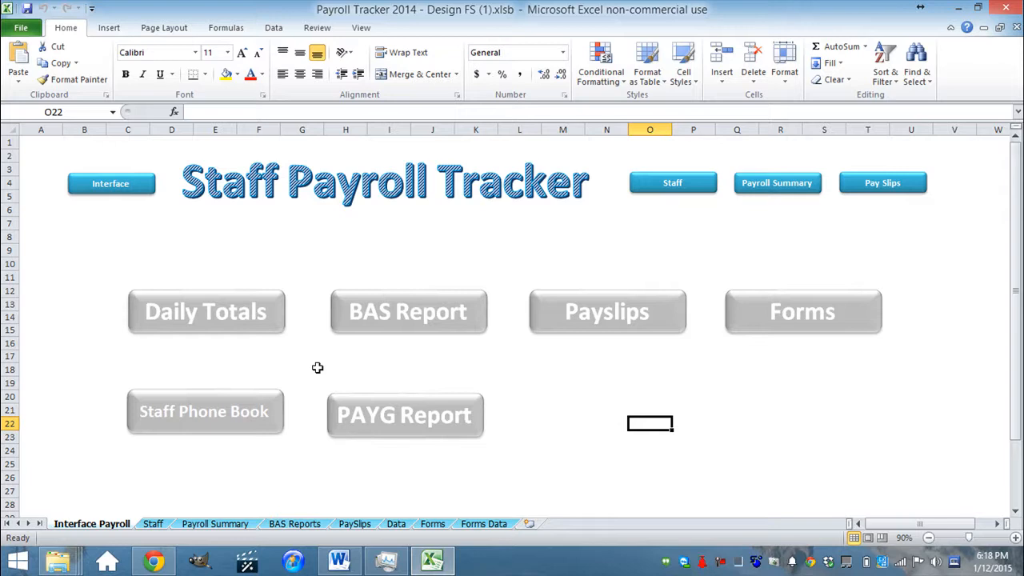
mouse_move(254, 352)
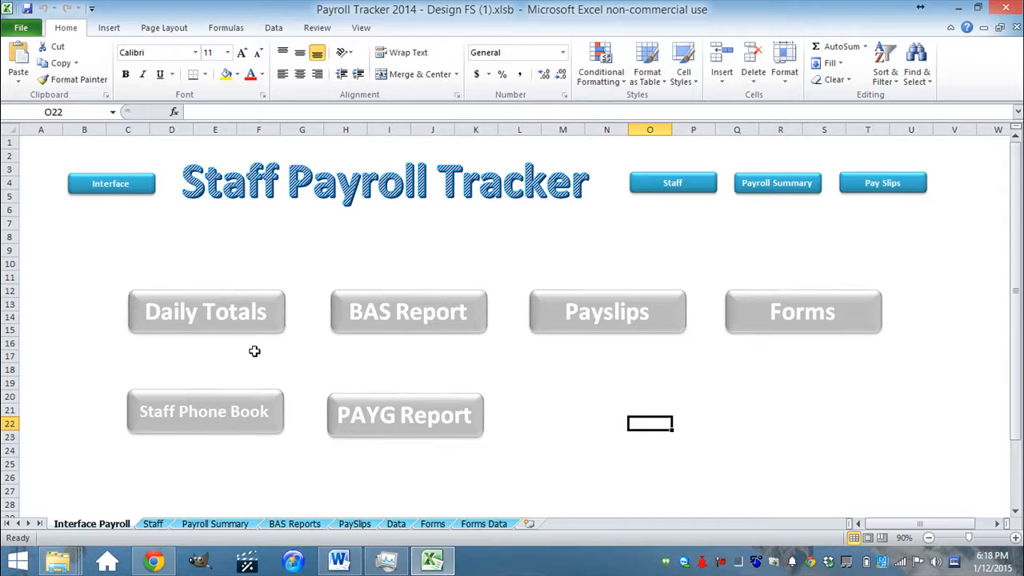
Step the Daily Totals date through 12/2/2015 and 11/30/2015, ending on 12/1/2015.
left_click(205, 310)
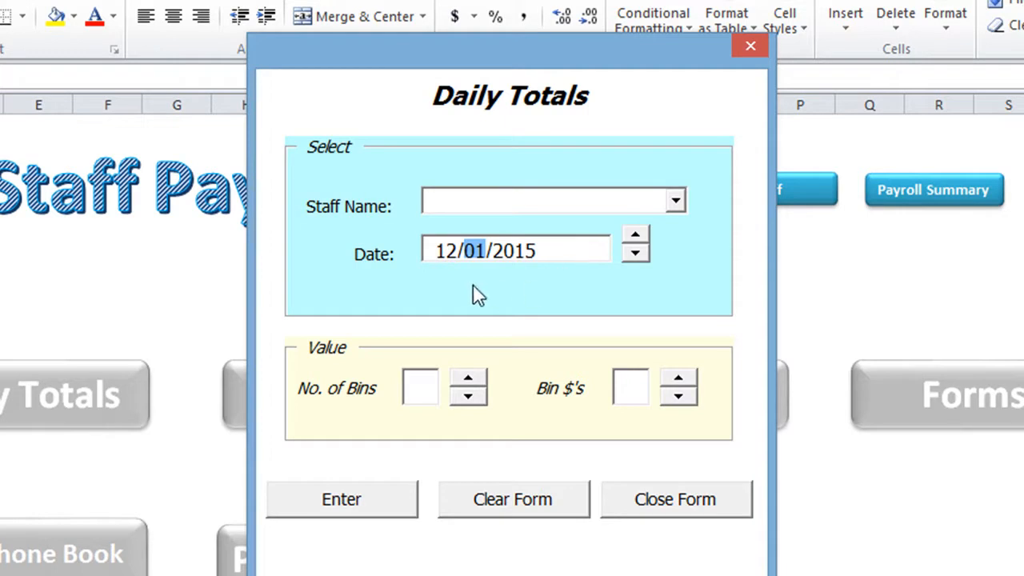
left_click(448, 249)
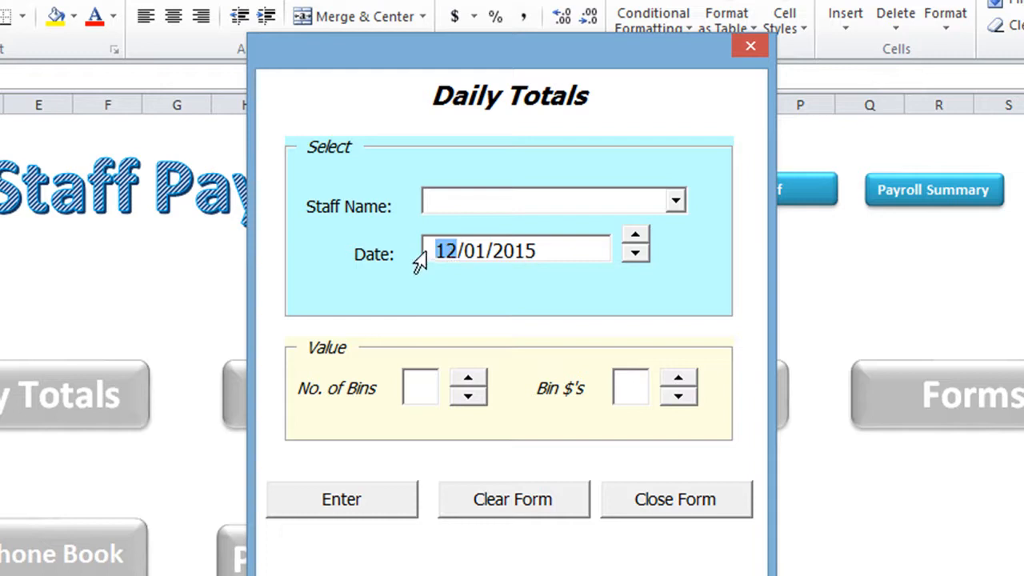
mouse_move(500, 296)
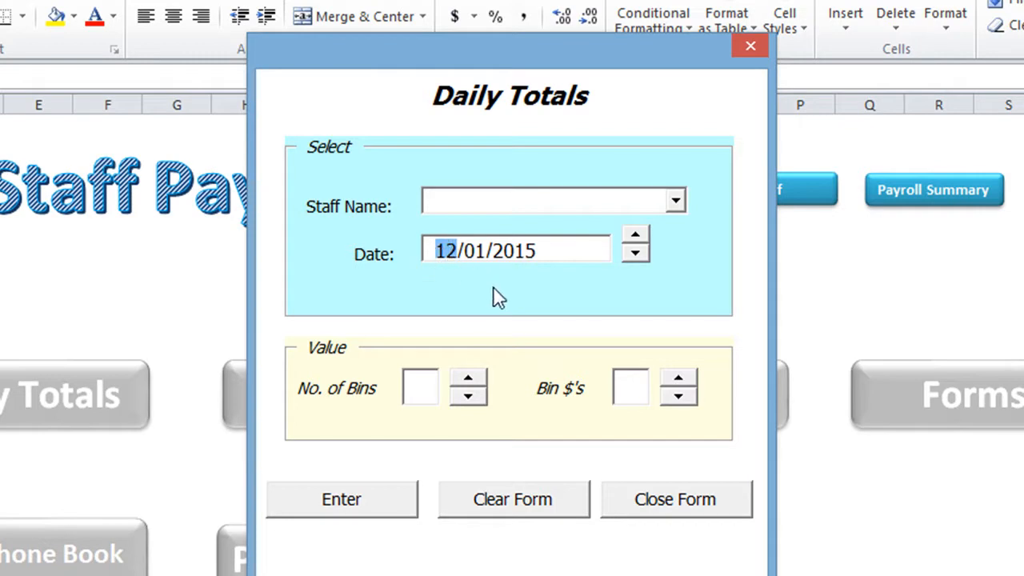
mouse_move(438, 280)
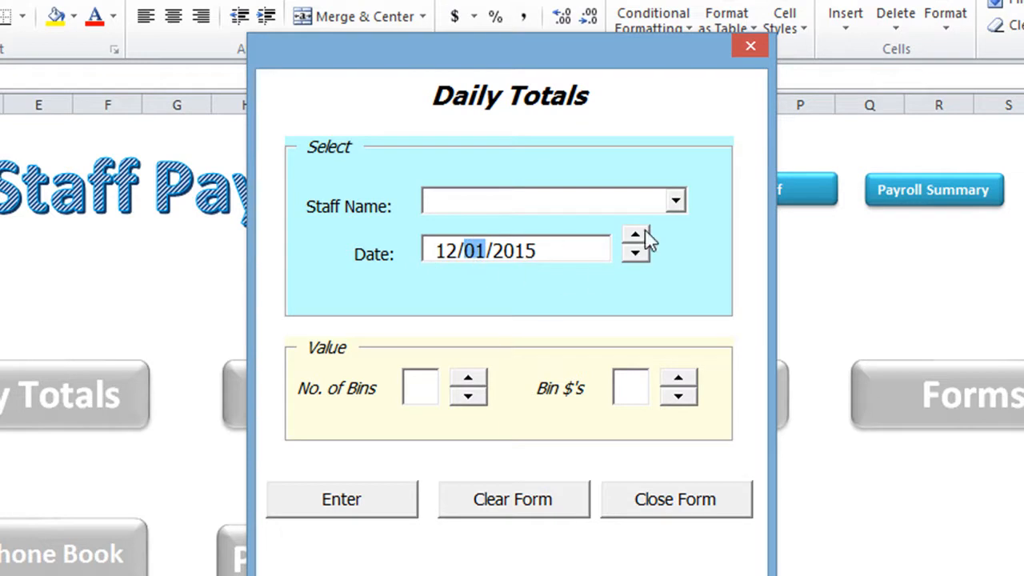
mouse_move(640, 269)
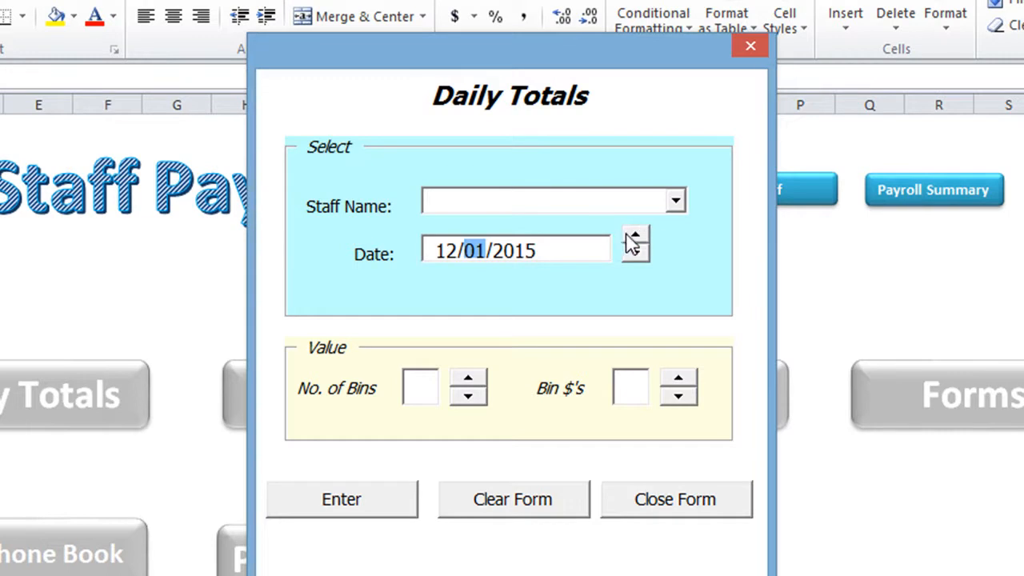
left_click(635, 262)
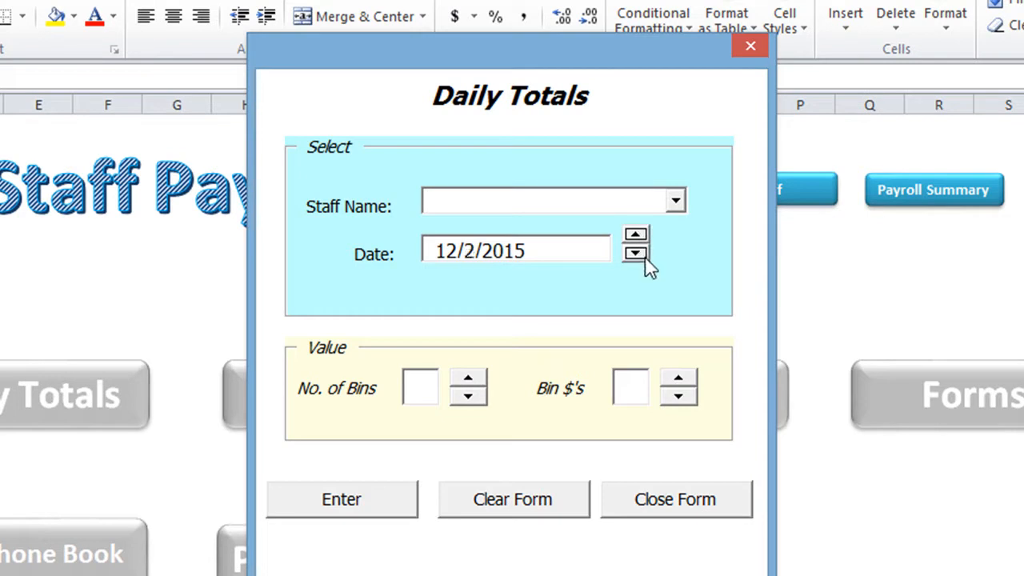
left_click(635, 253)
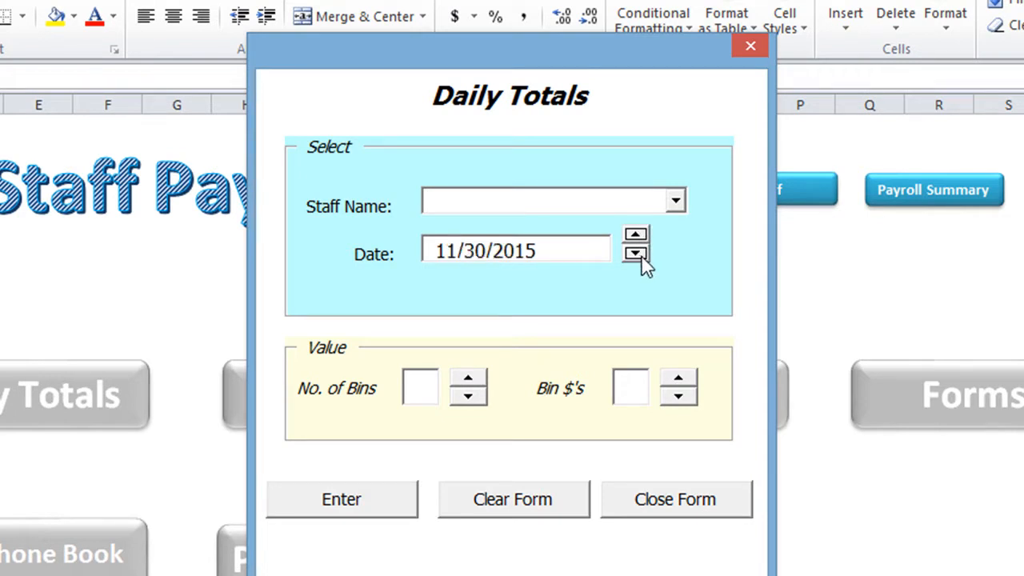
left_click(637, 233)
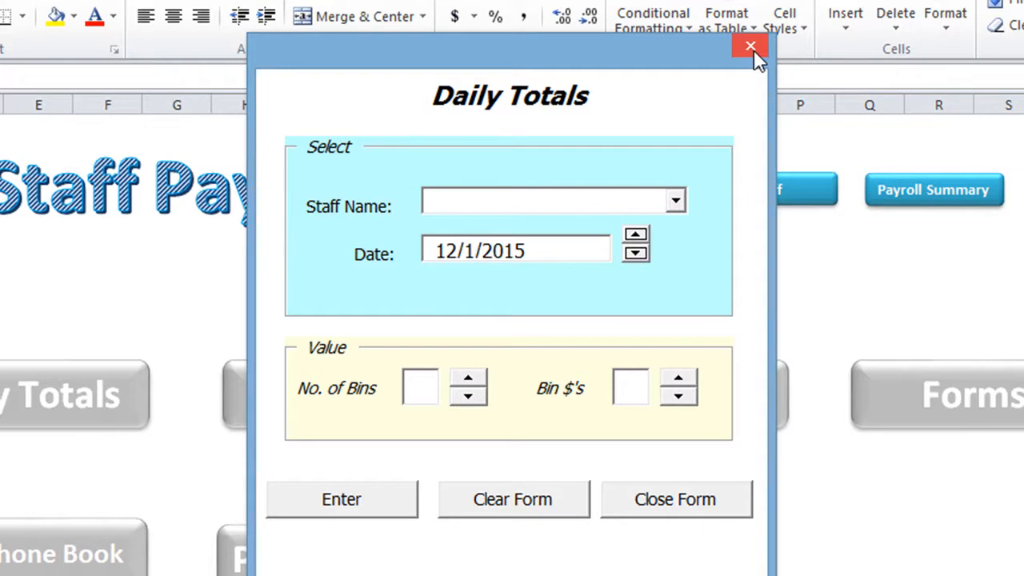
Close the form and inspect frmDaily_Totals' UserForm_Initialize line formatting the date as dd/mm/yyyy.
left_click(750, 45)
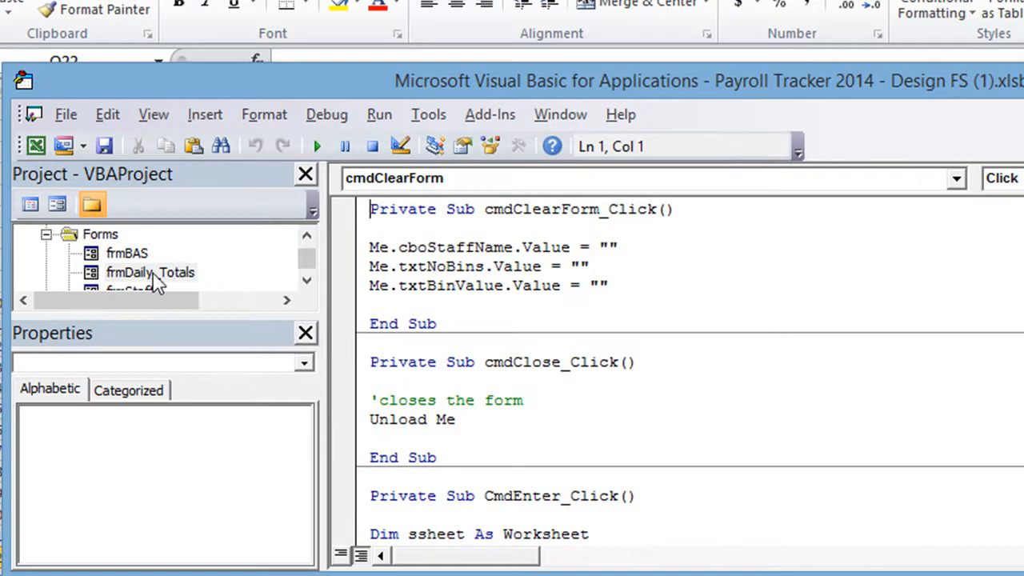
double_click(151, 272)
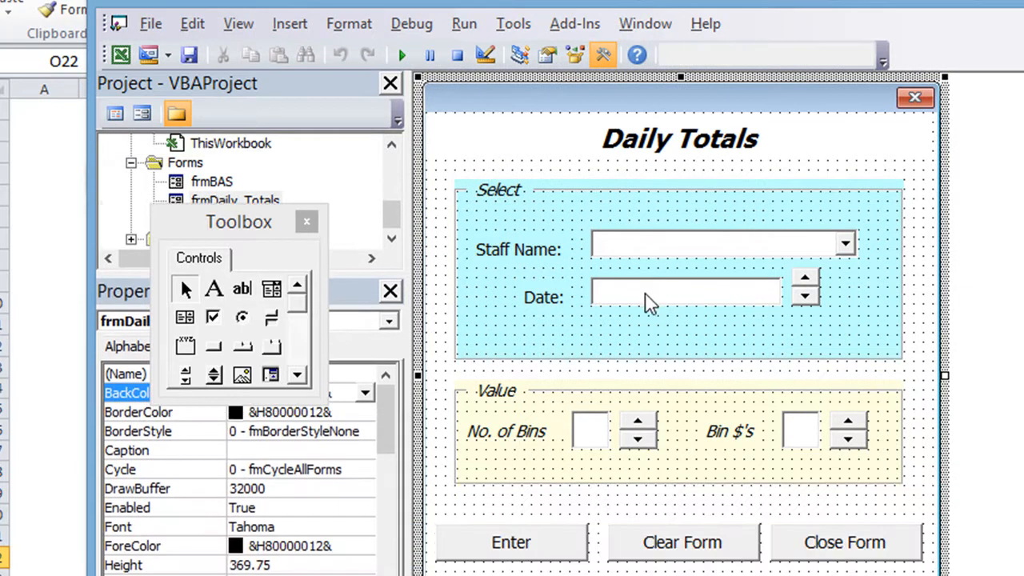
mouse_move(627, 301)
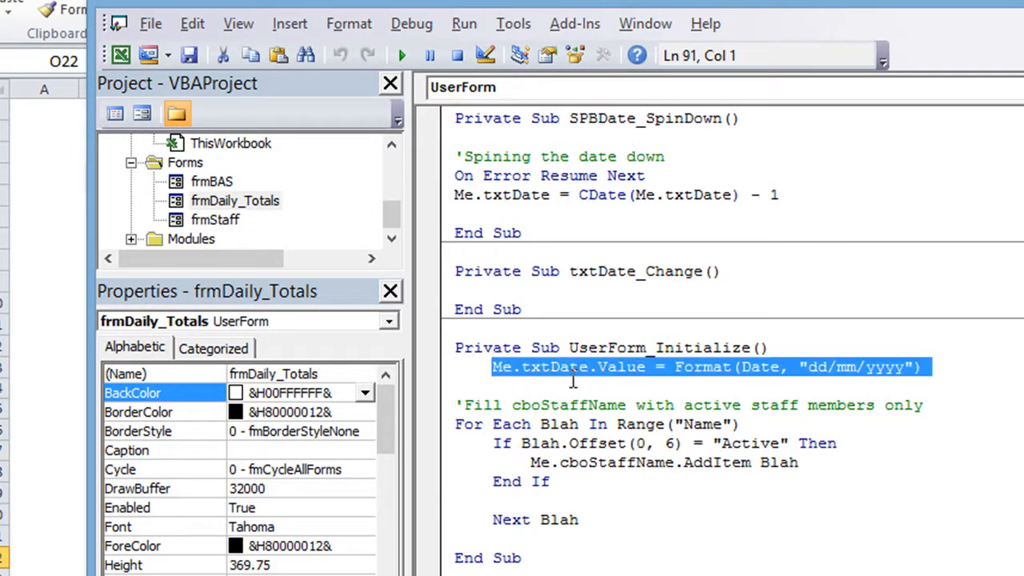
double_click(553, 367)
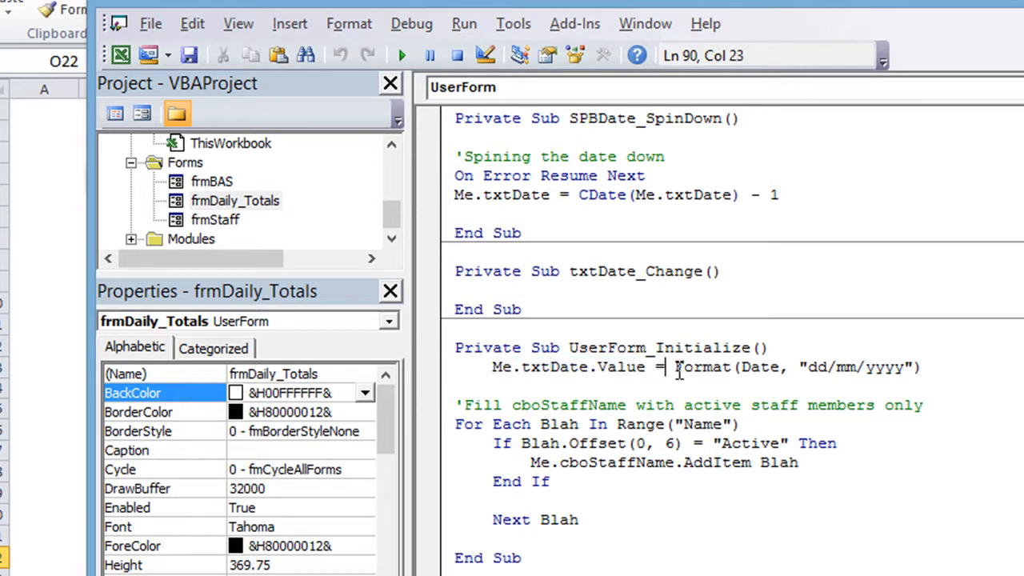
mouse_move(767, 370)
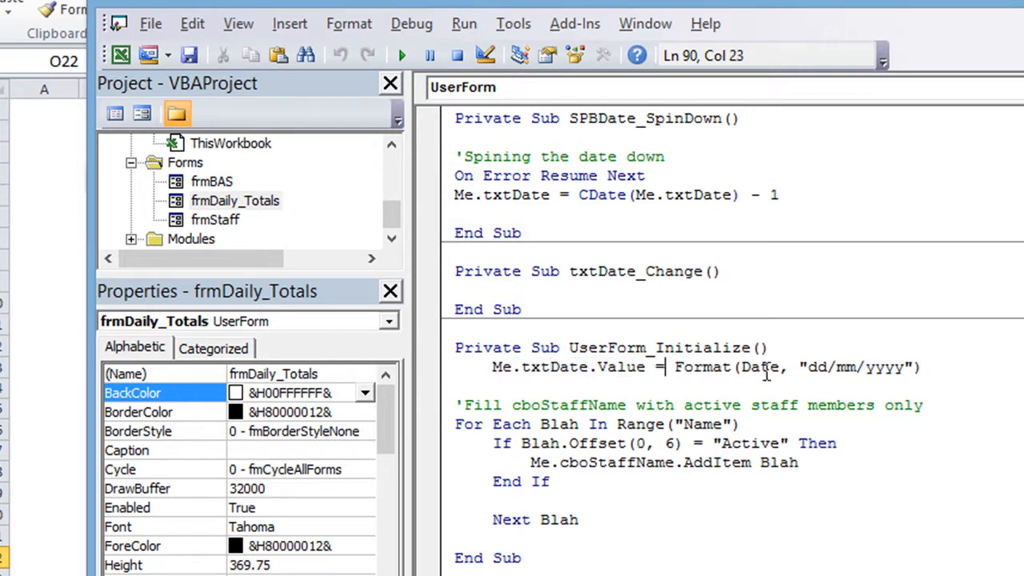
double_click(759, 367)
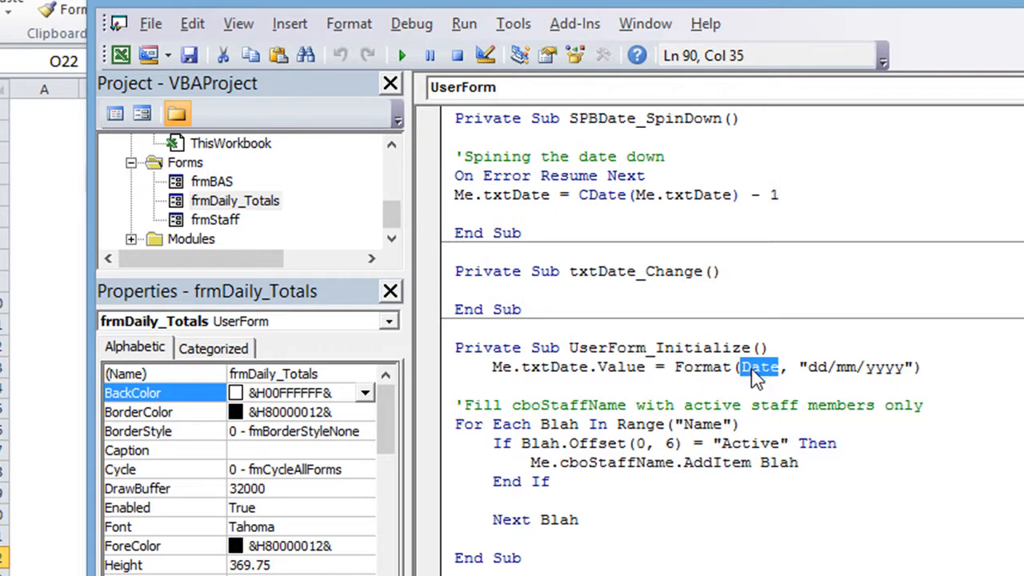
left_click(742, 367)
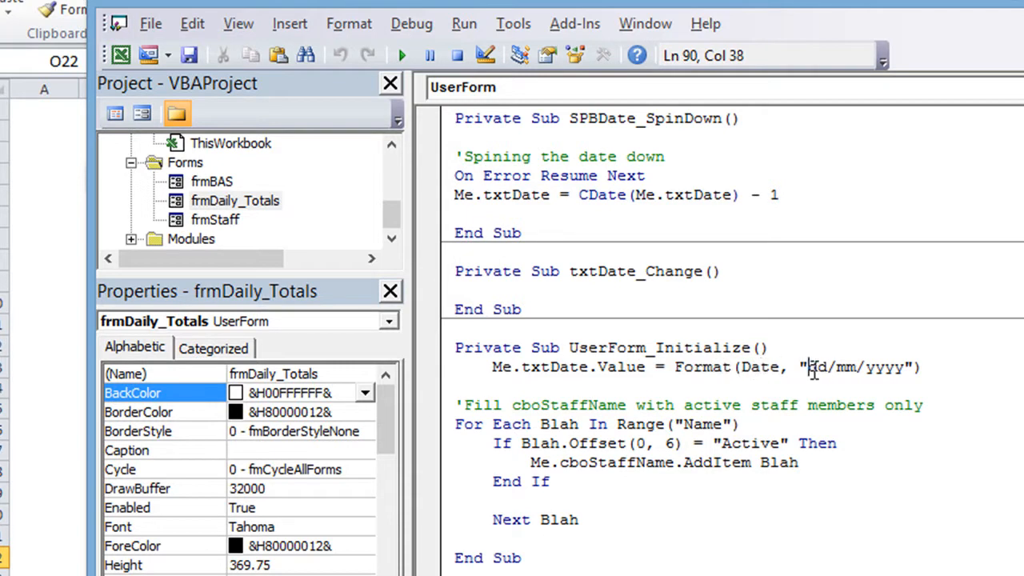
double_click(845, 367)
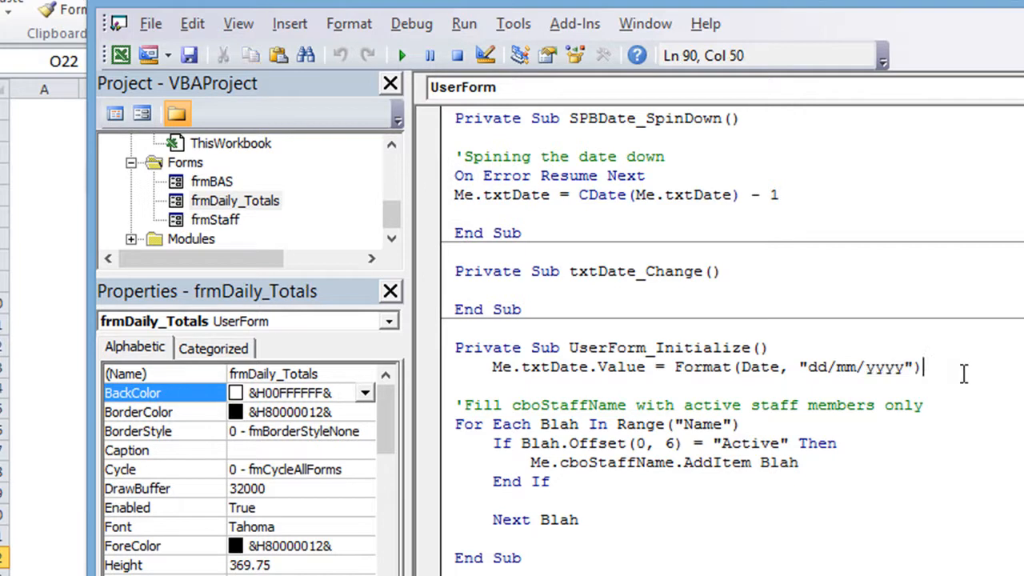
mouse_move(832, 354)
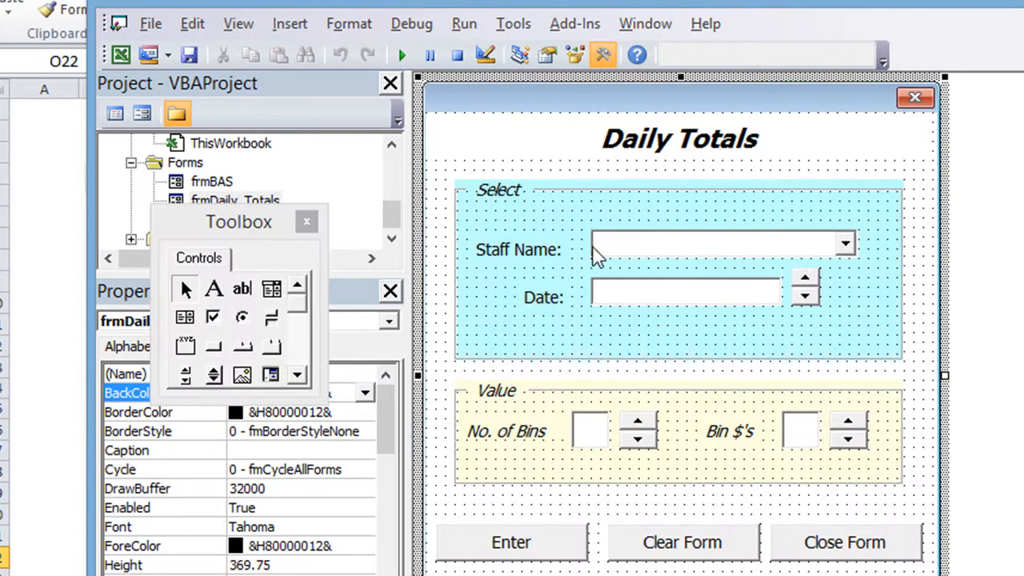
Open SPBDate_SpinUp from the date spinner and select CDate in its step-up line.
left_click(806, 289)
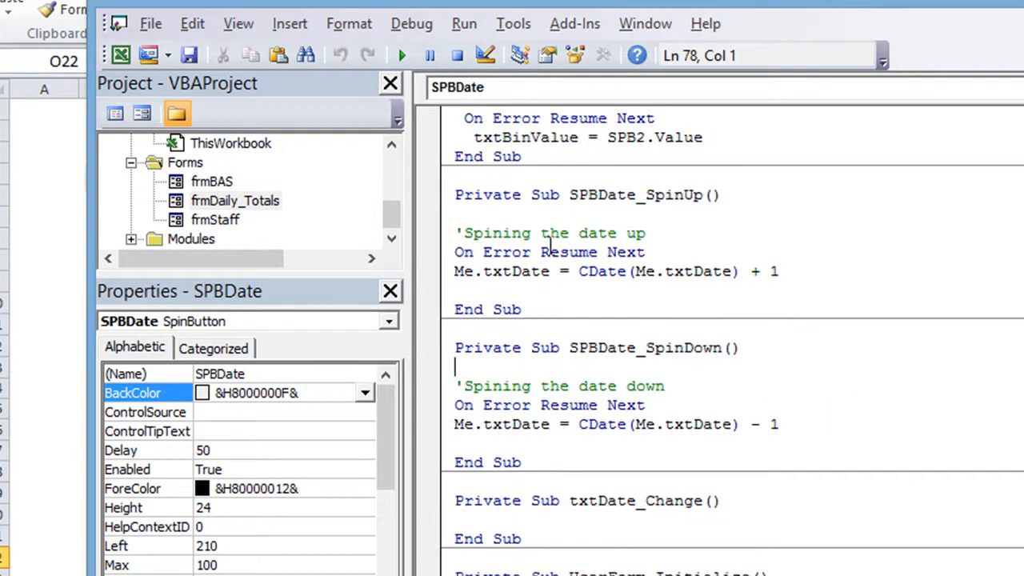
double_click(602, 272)
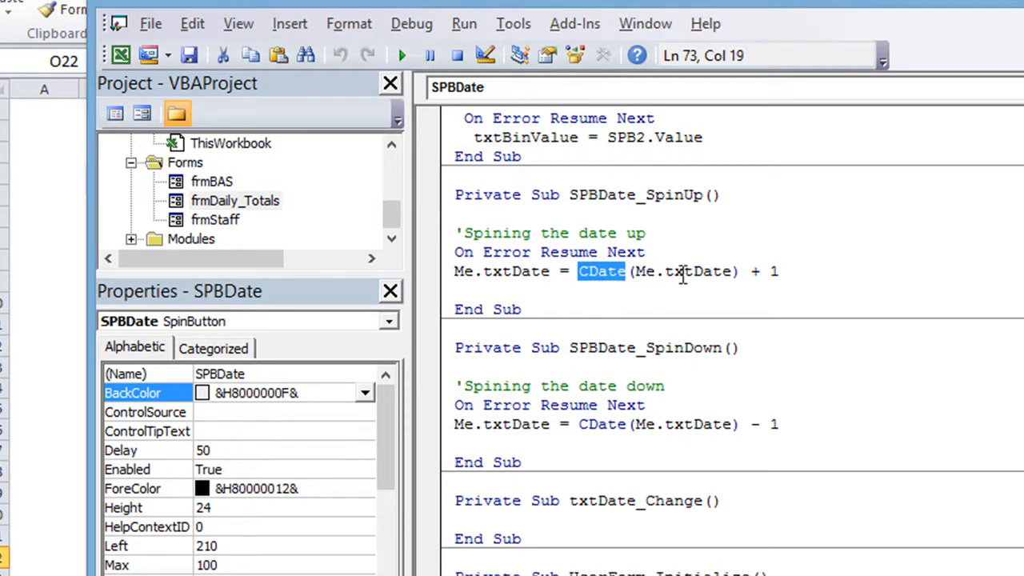
mouse_move(499, 264)
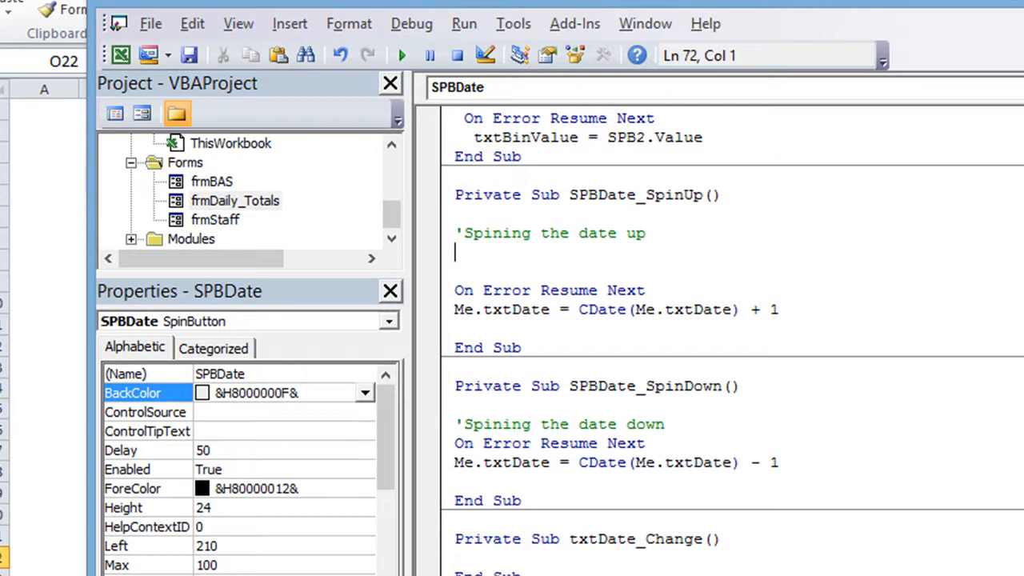
Add myD = Left(Me.txtDate, 2) to pull the day out of the date text.
type("myD =")
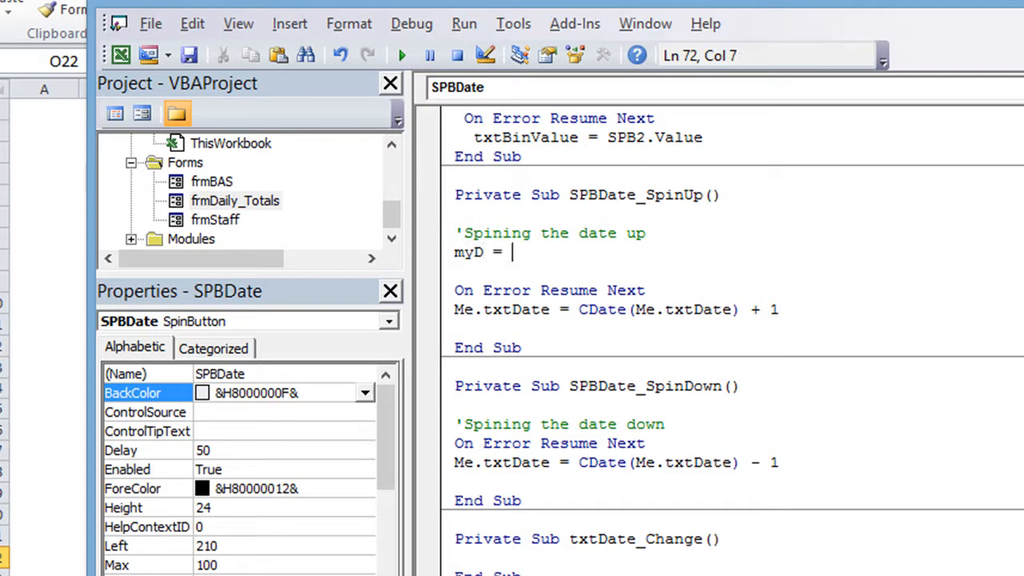
type("left(")
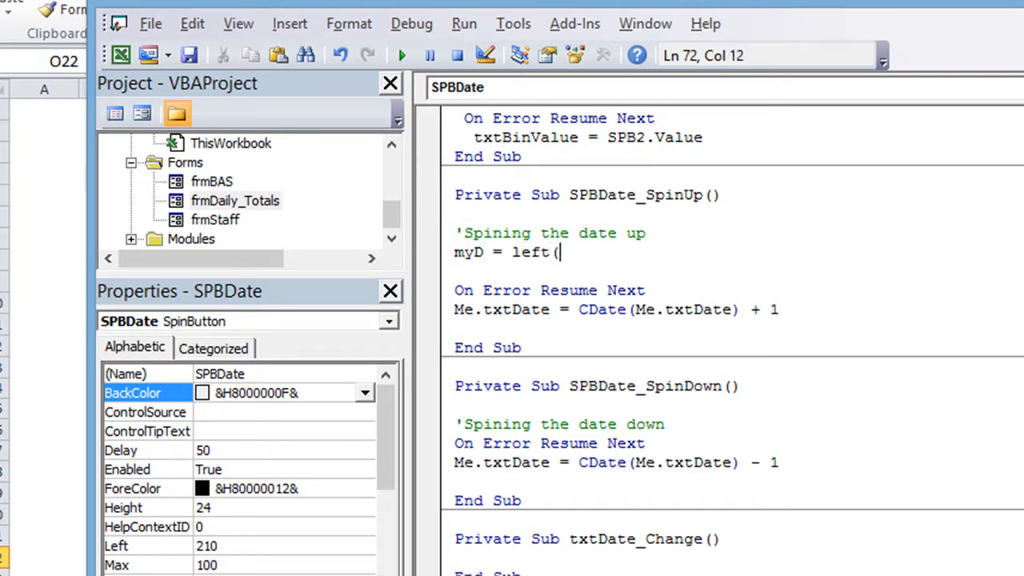
type("me.t")
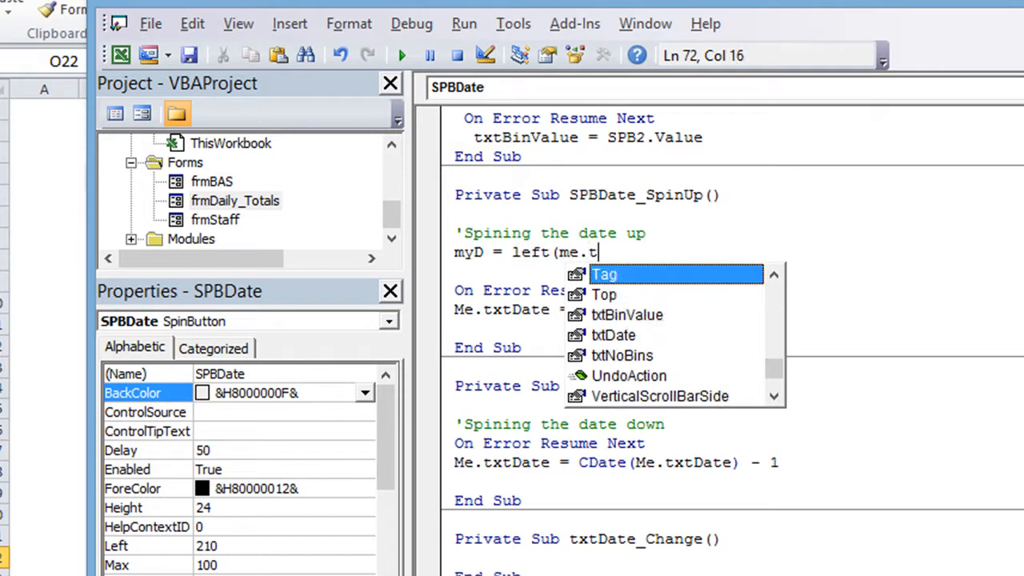
type("xtd")
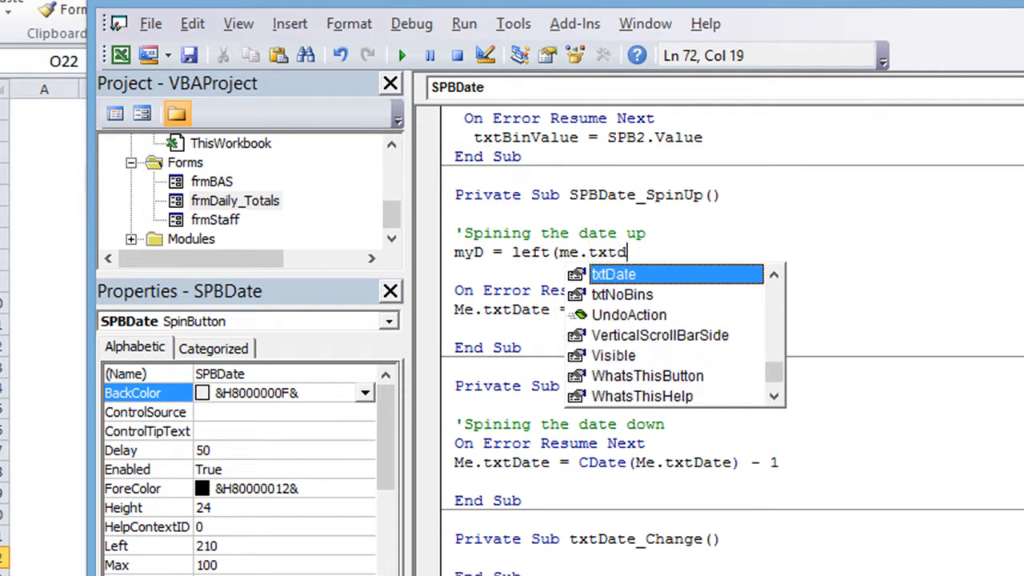
type("Date,2")
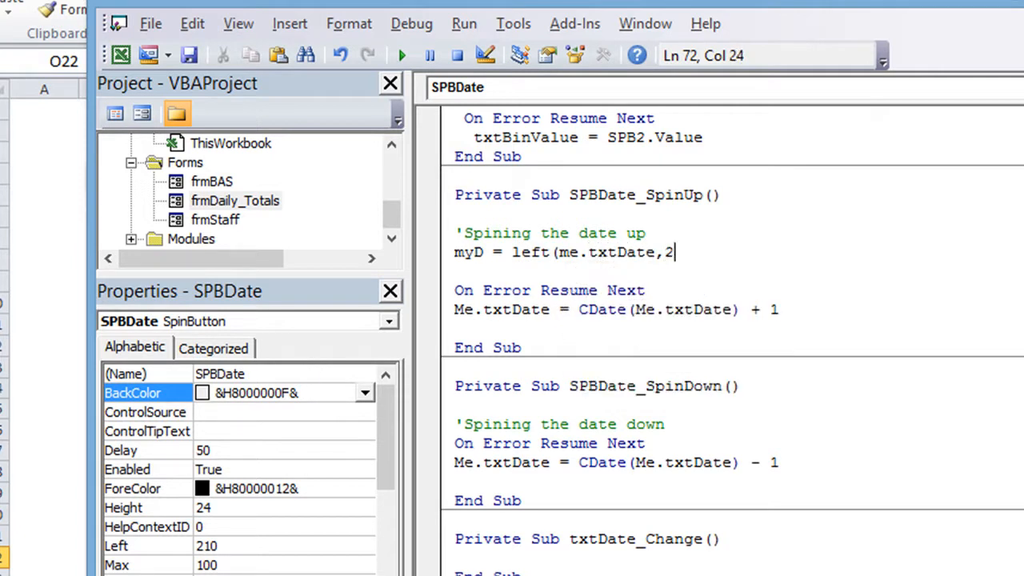
type(")")
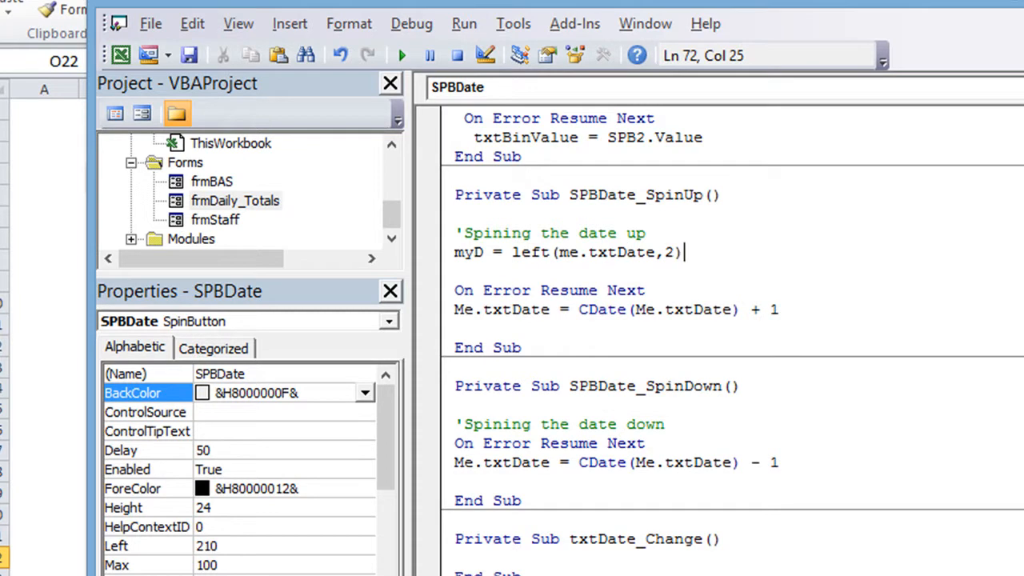
Add myM = Mid(Me.txtDate, 4, 2) and myY = Right(Me.txtDate, 4) for month and year.
type("myMN")
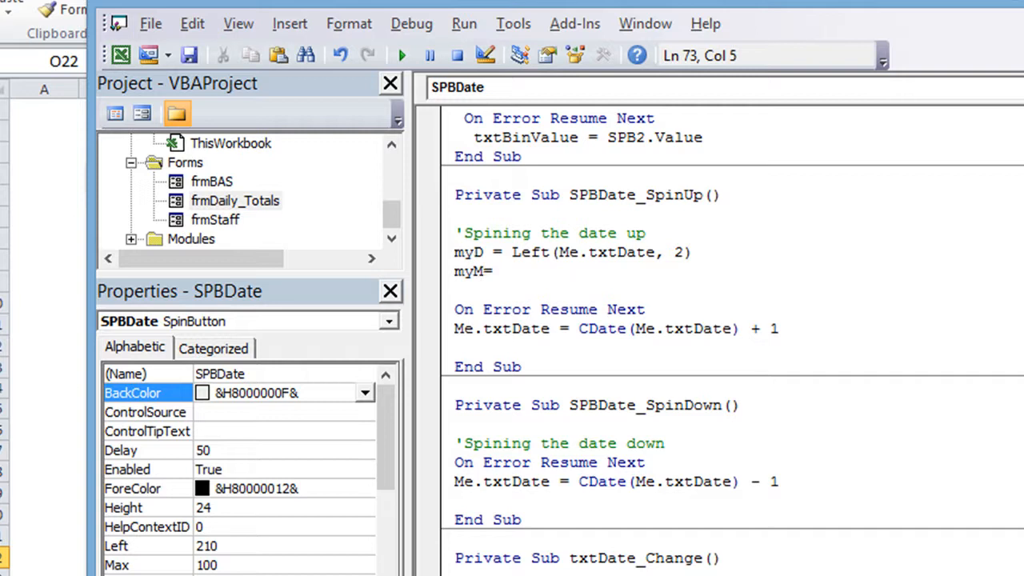
type("mid")
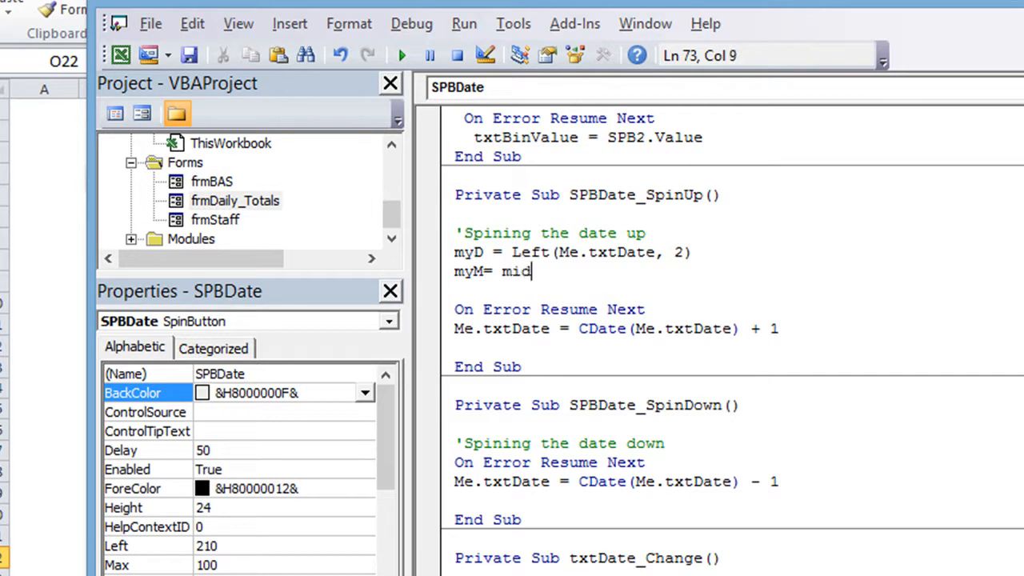
type("(")
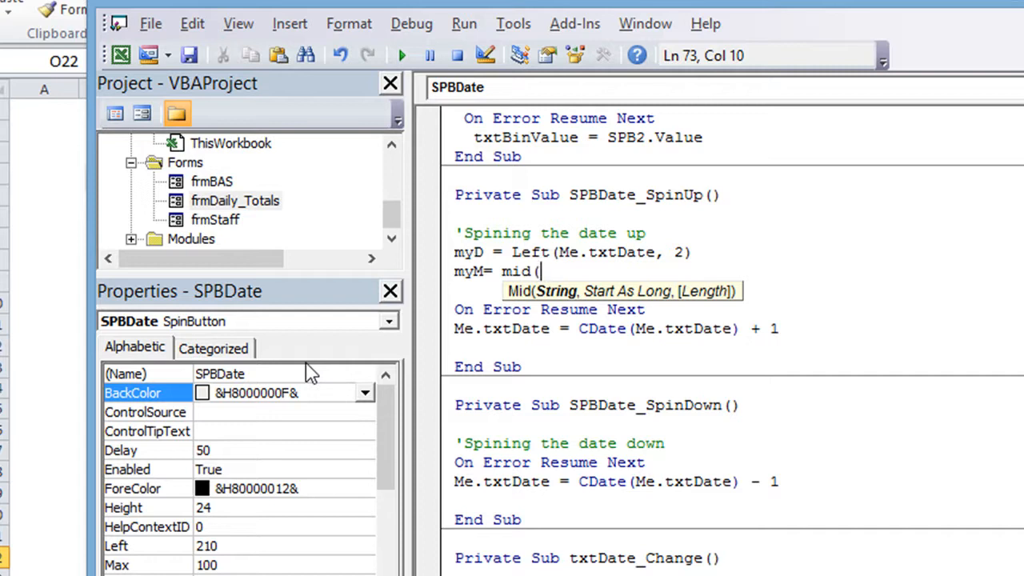
type("me")
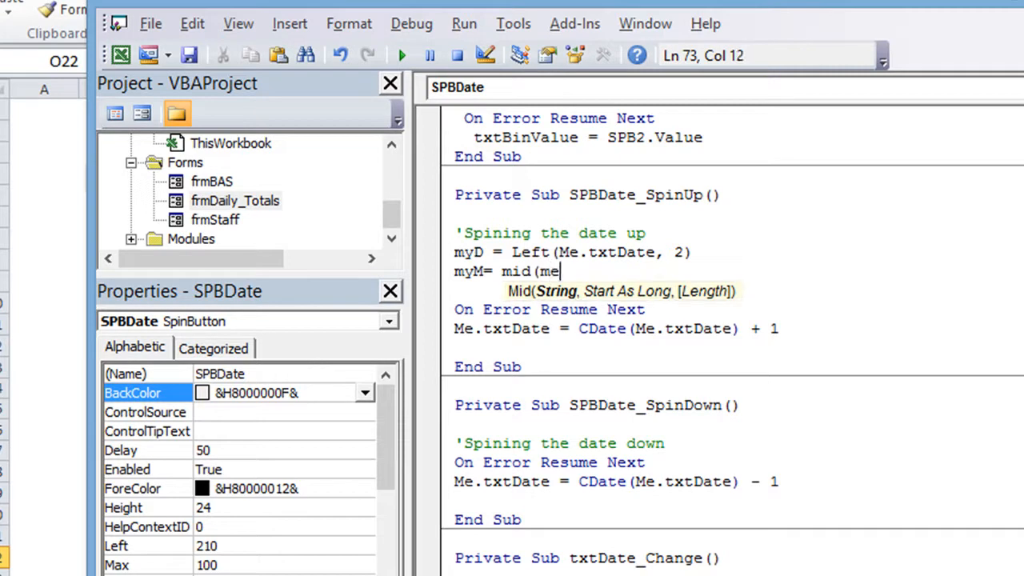
type(".txtDate,")
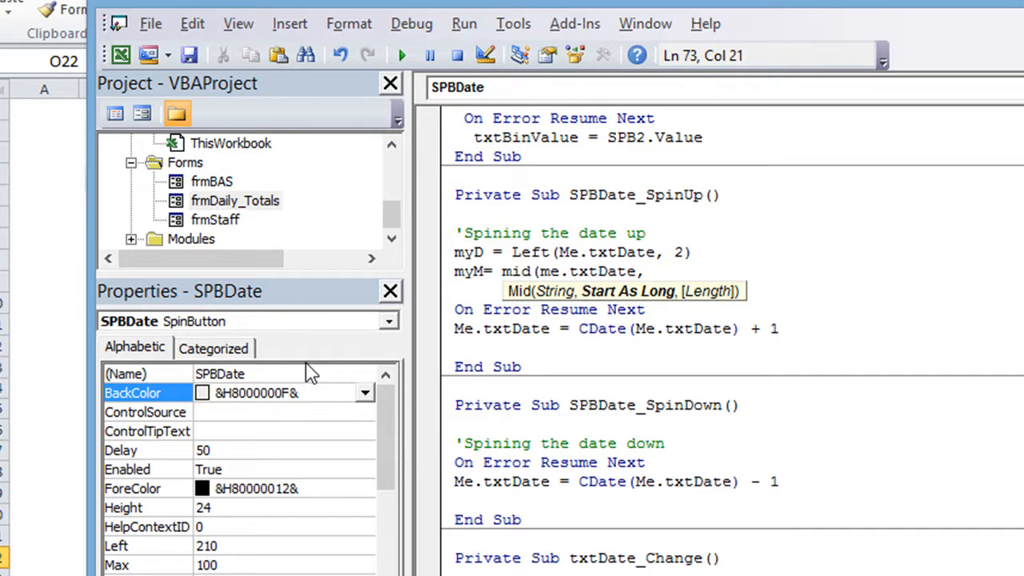
type("4,")
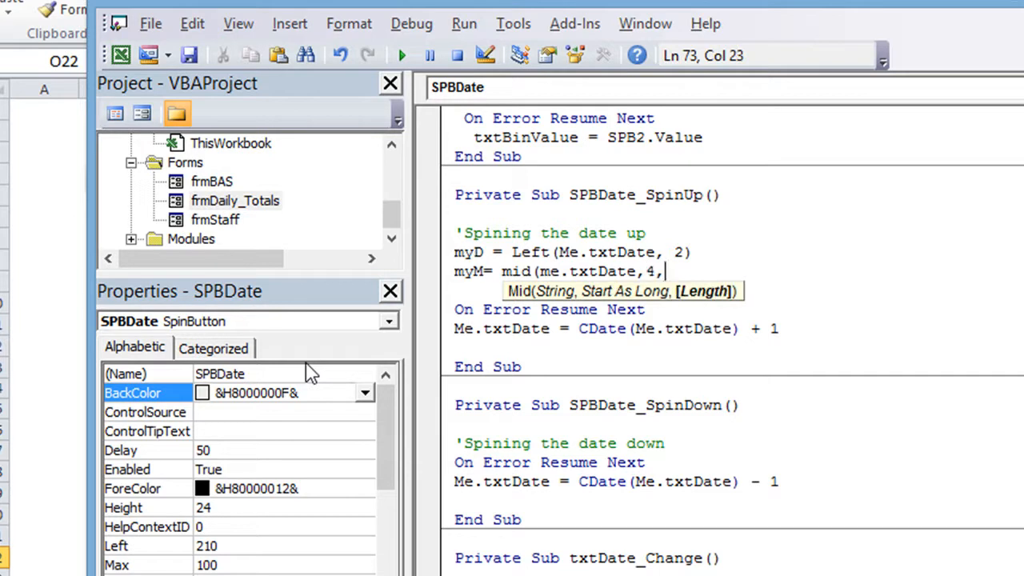
type("2")
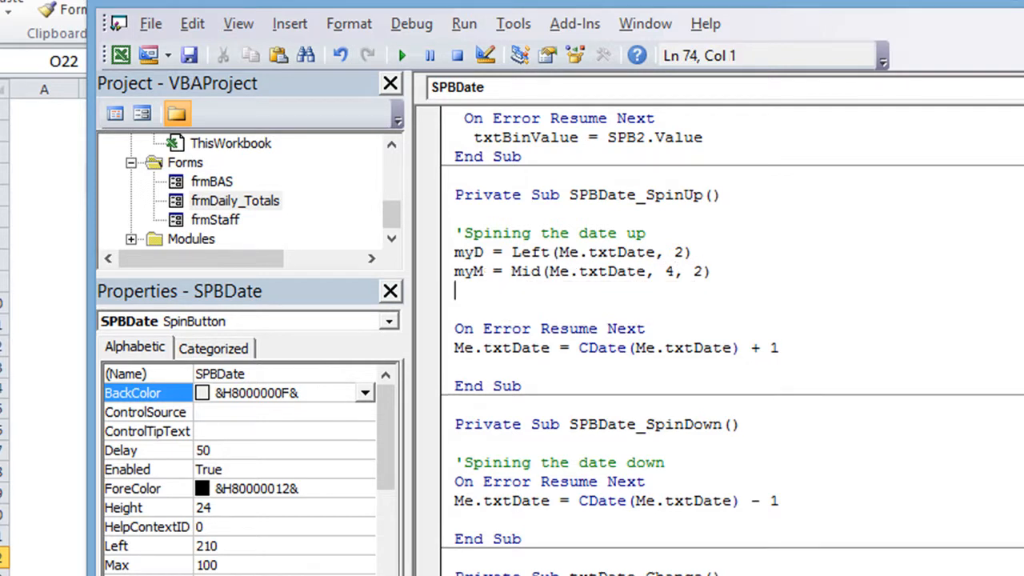
type("myY =")
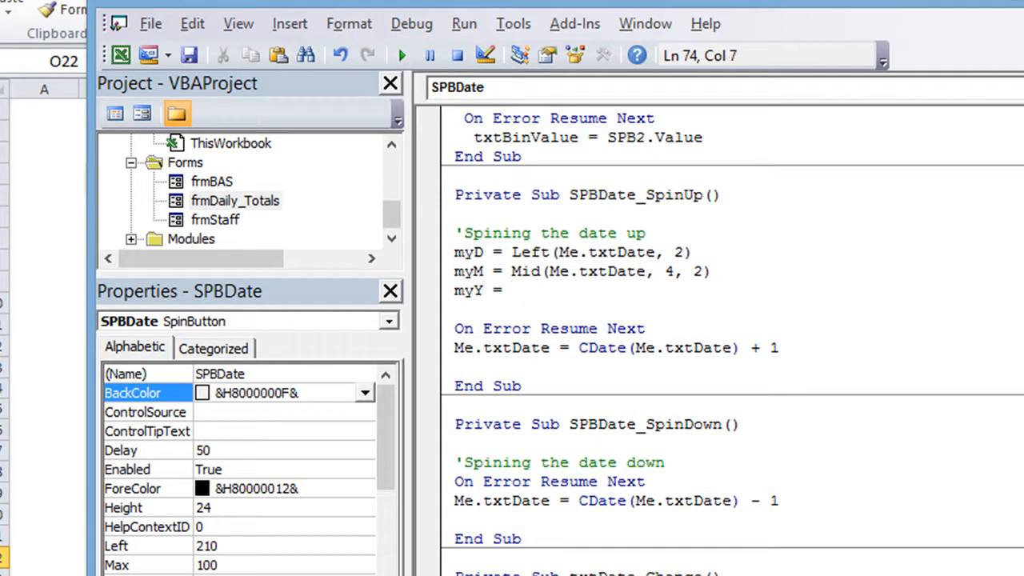
type("right(m")
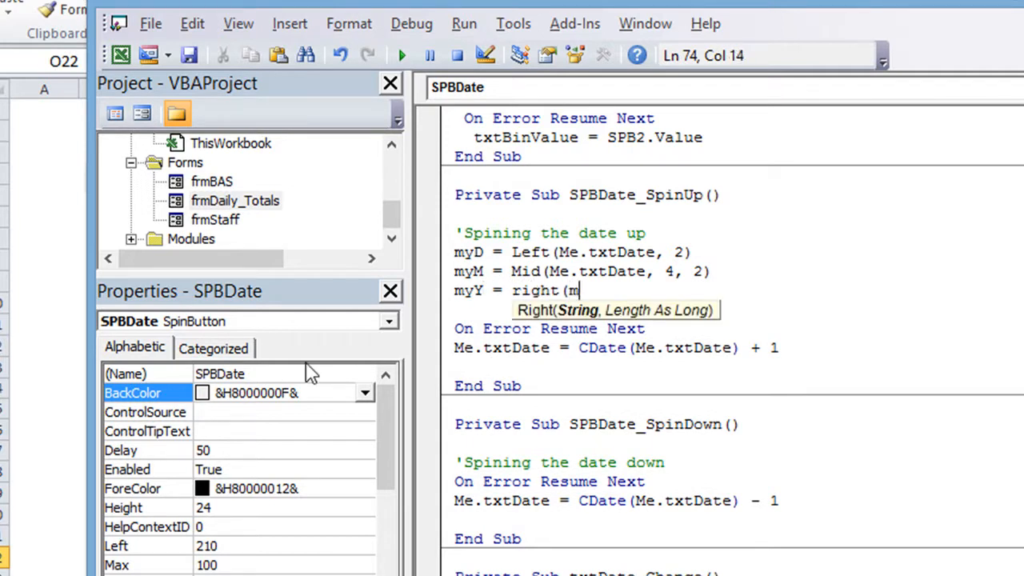
type("e.txtd")
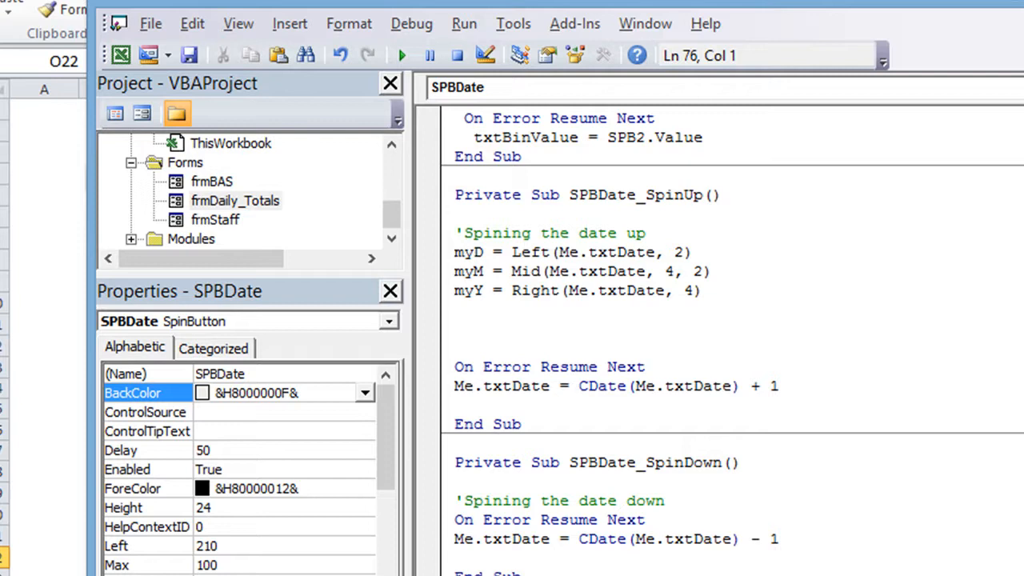
Start the line myDate = DateAdd("d", 1, adding one day.
type("myDate =")
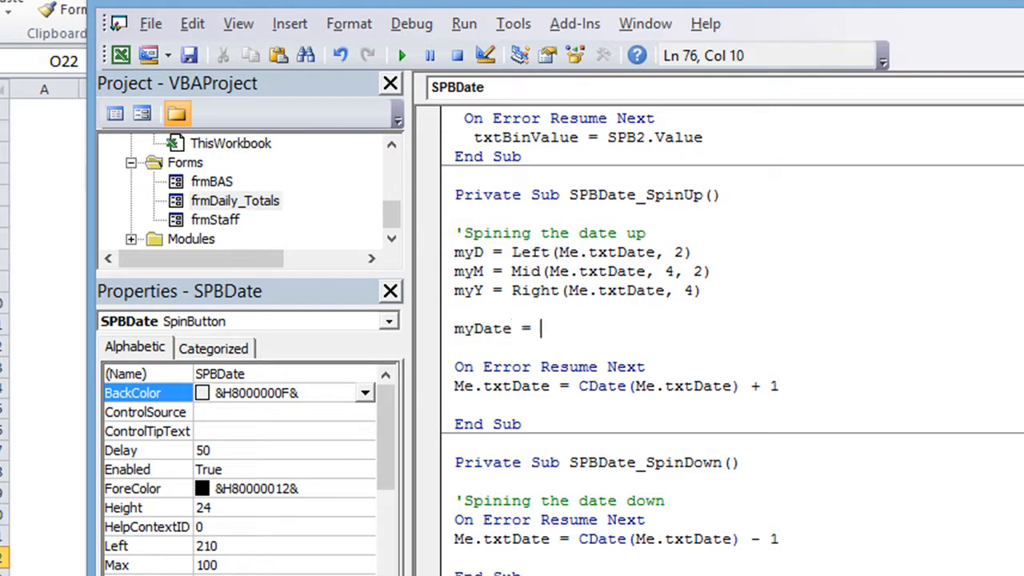
type("datead")
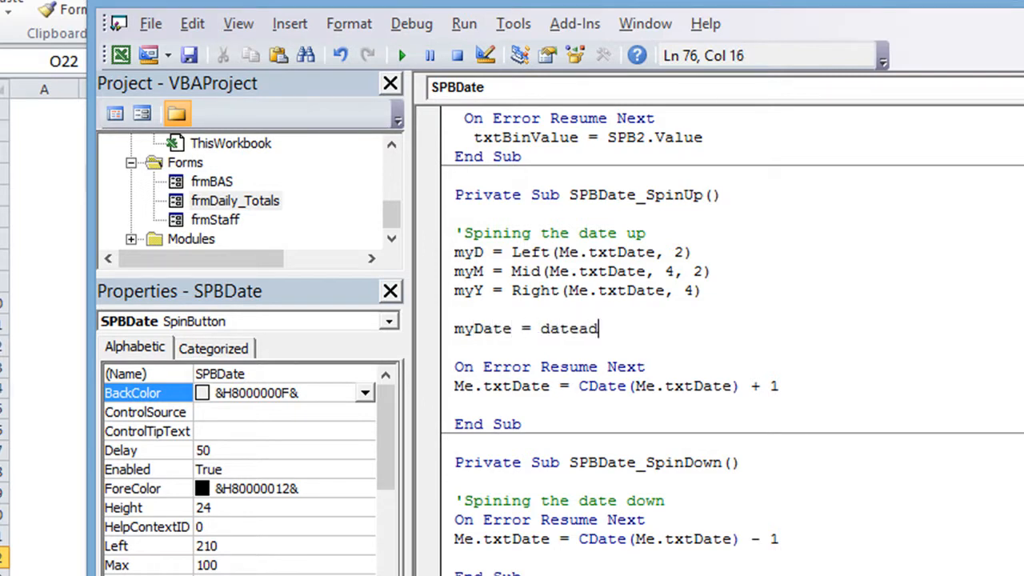
type("(")
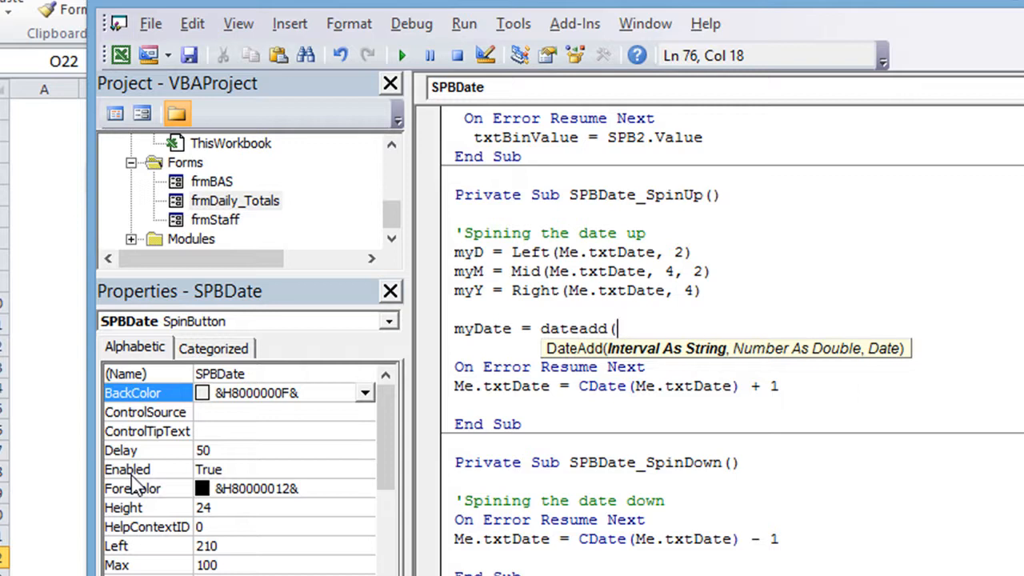
type("\"d\"")
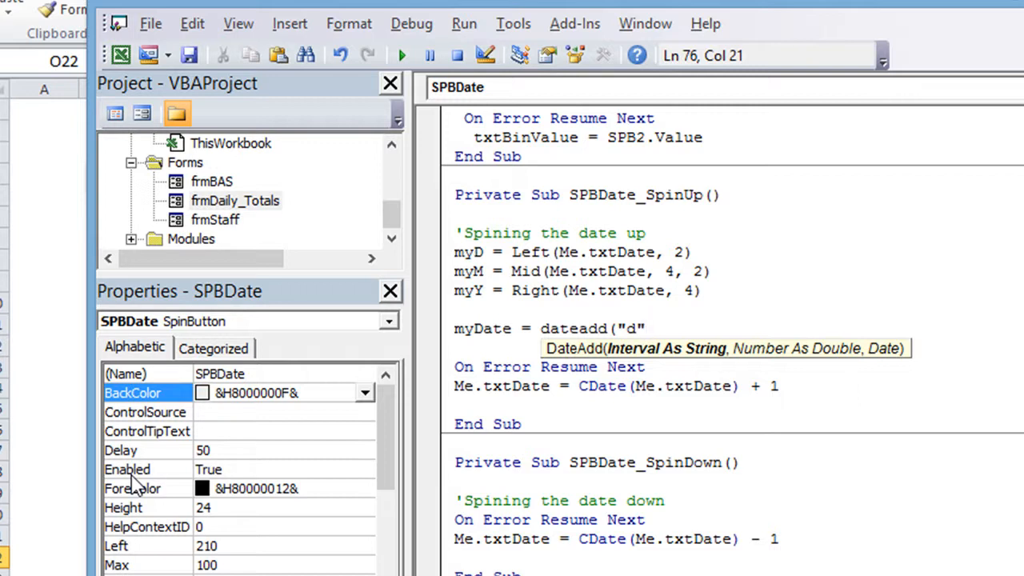
left_click(646, 328)
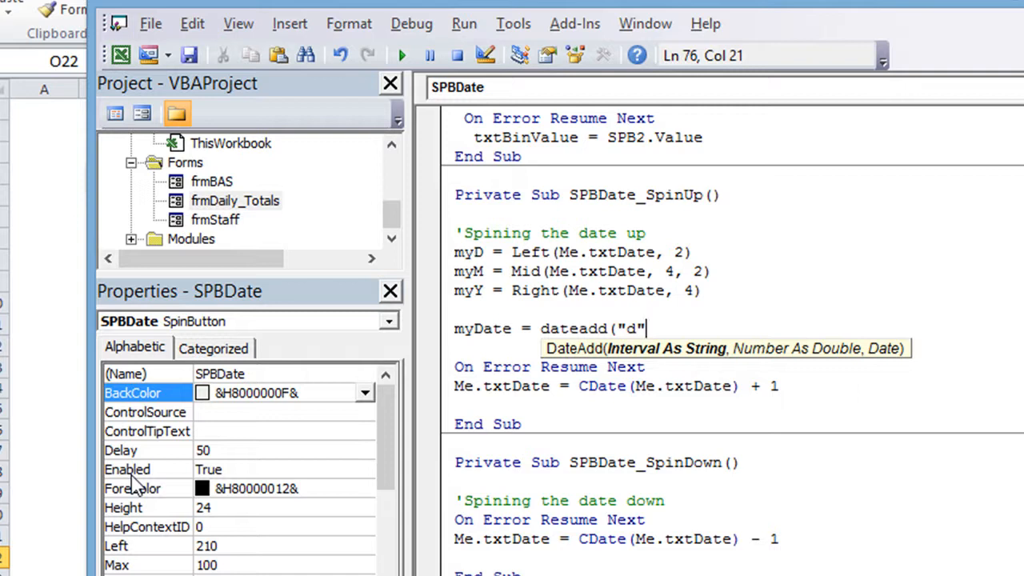
type(",")
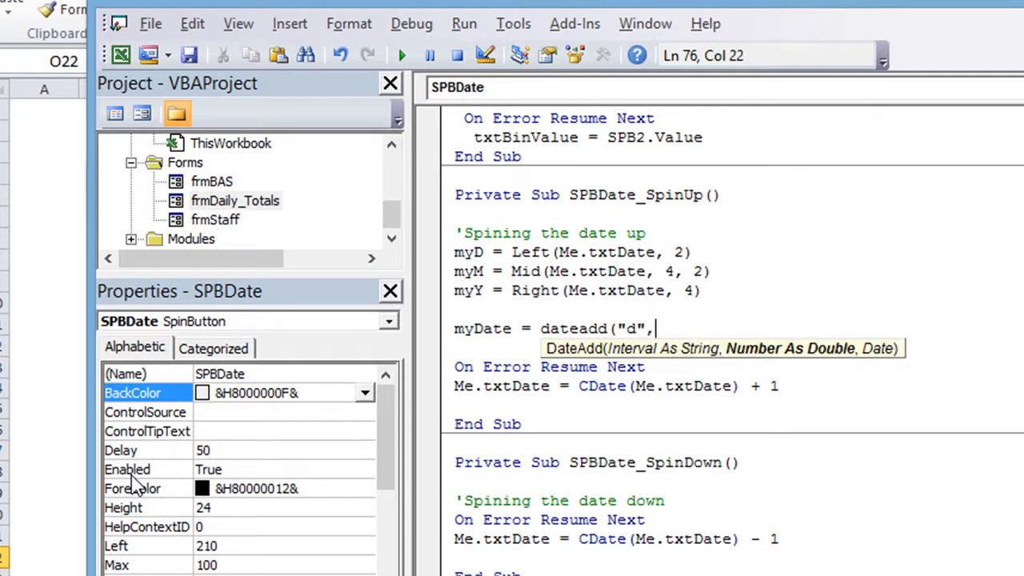
type("1")
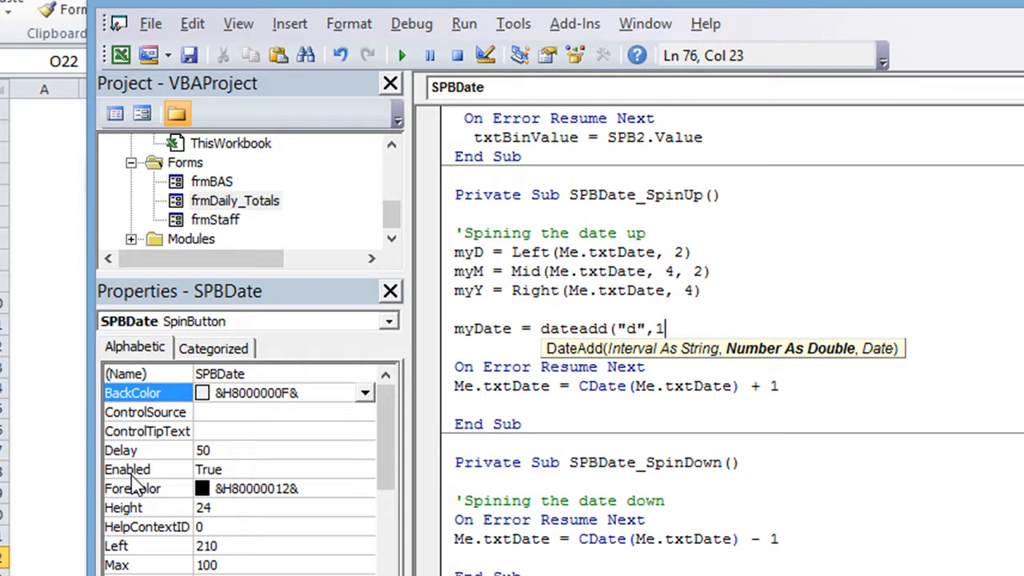
type(",")
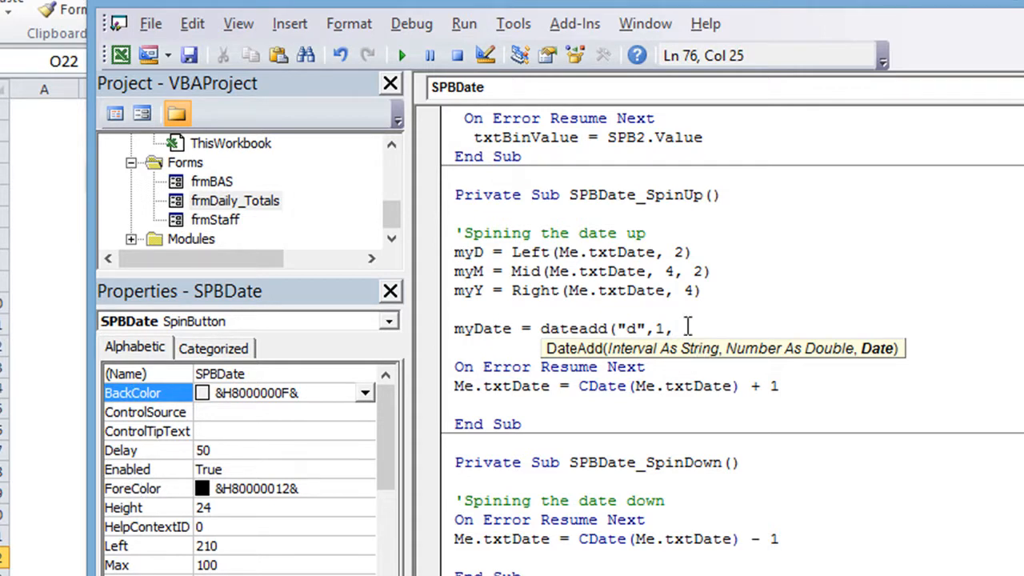
mouse_move(736, 360)
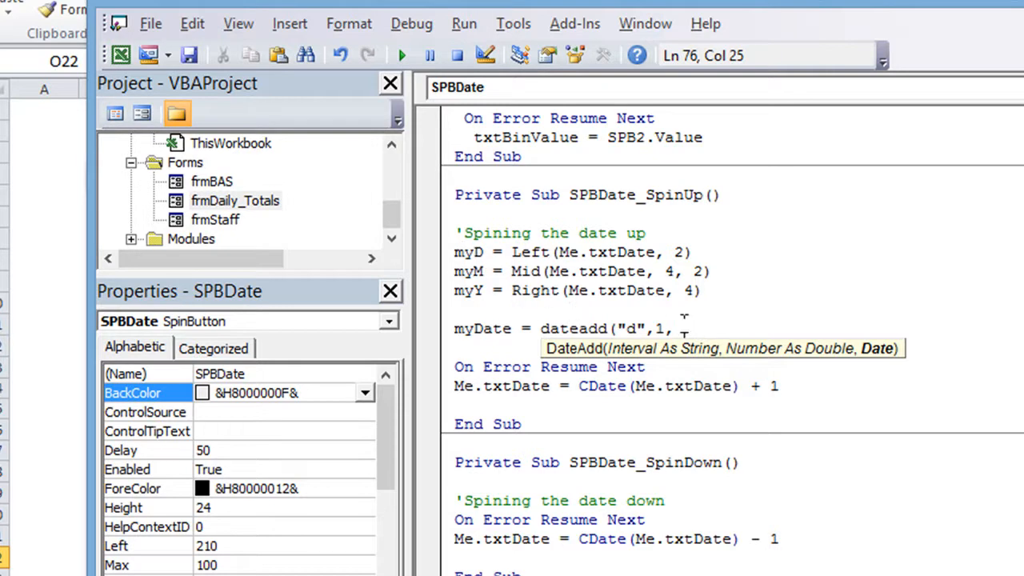
Complete it with DateSerial(myY, myM, myD) as the date being incremented.
type("d")
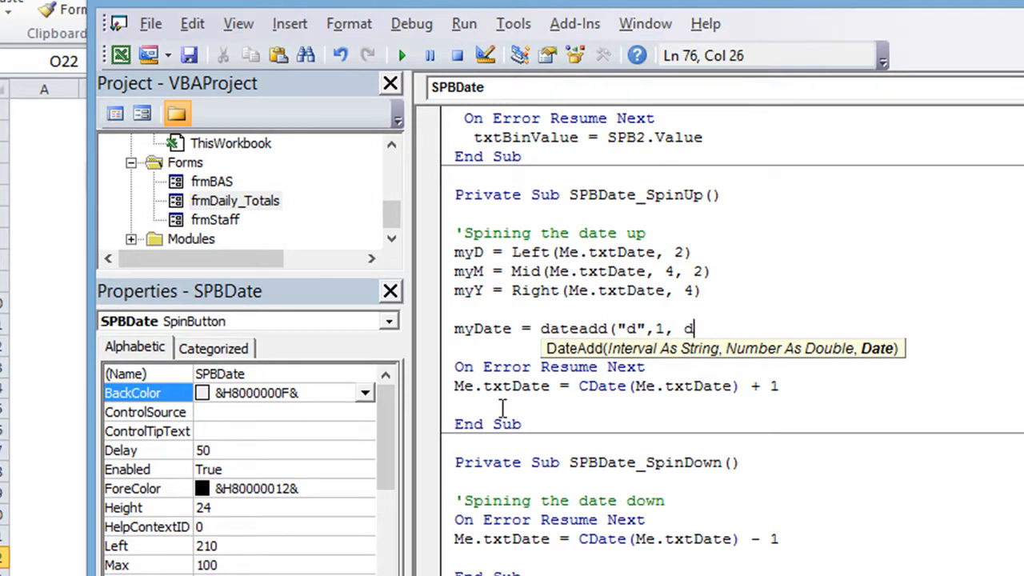
type("ateserial")
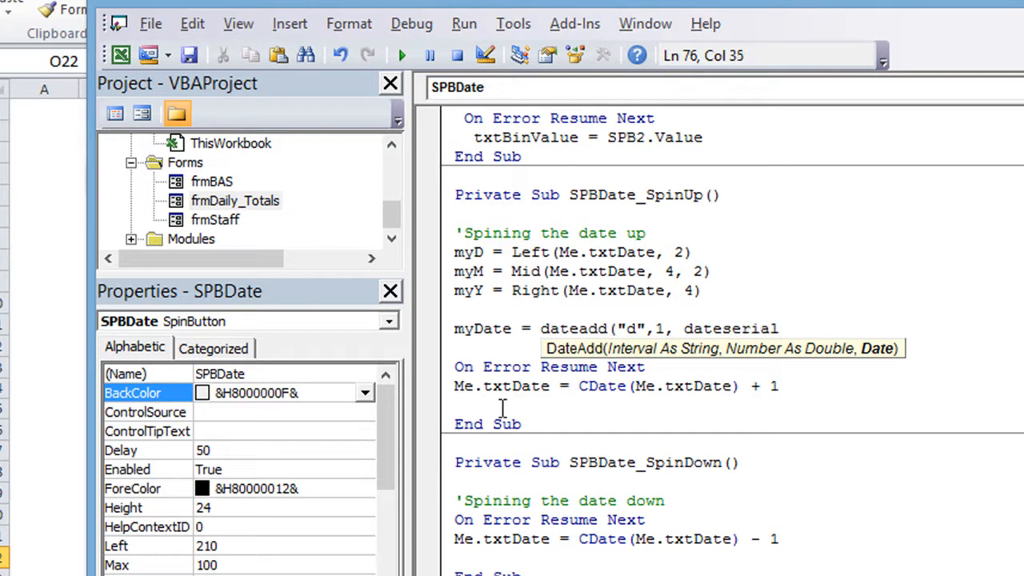
type("(")
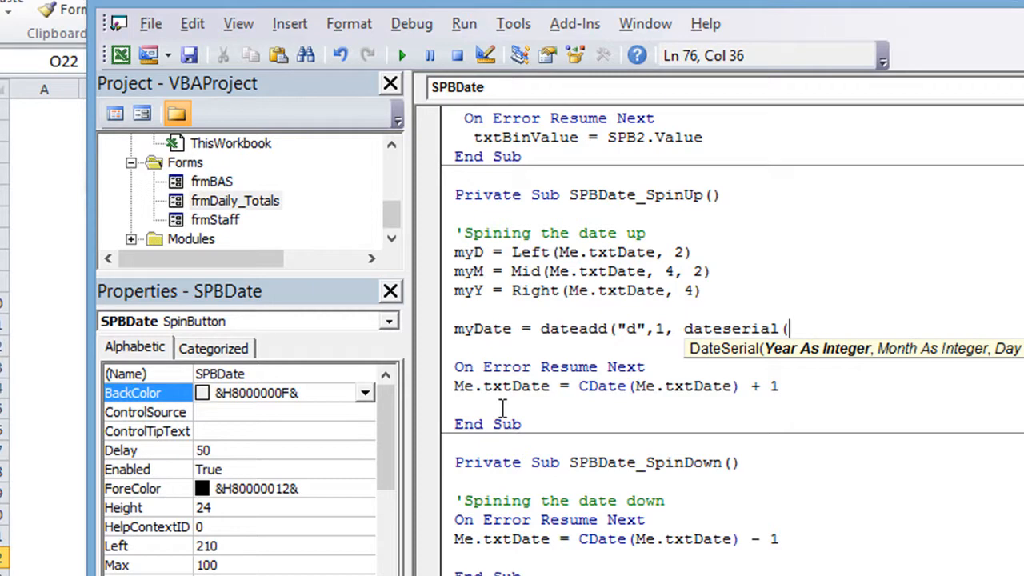
type("myY")
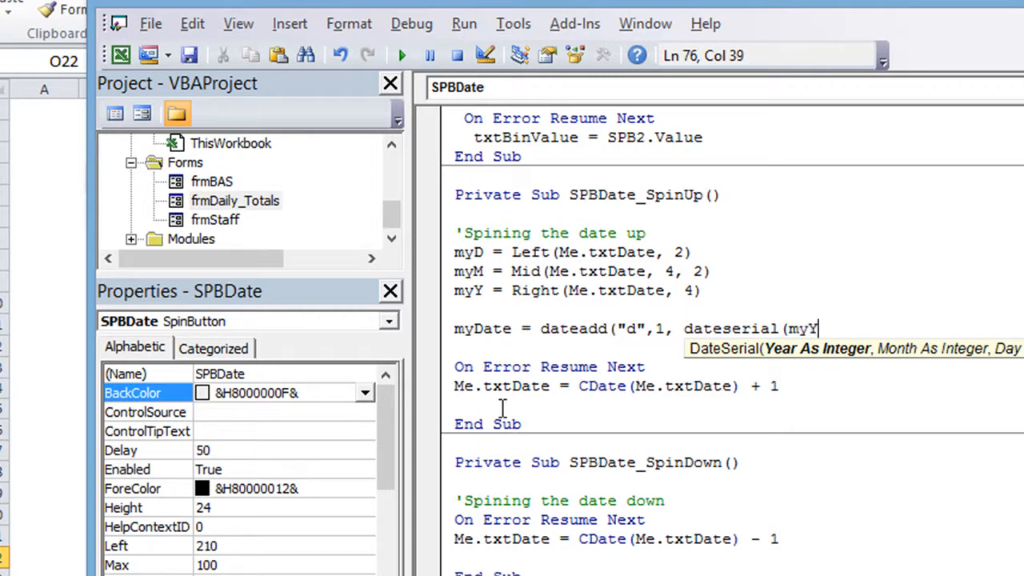
type(",")
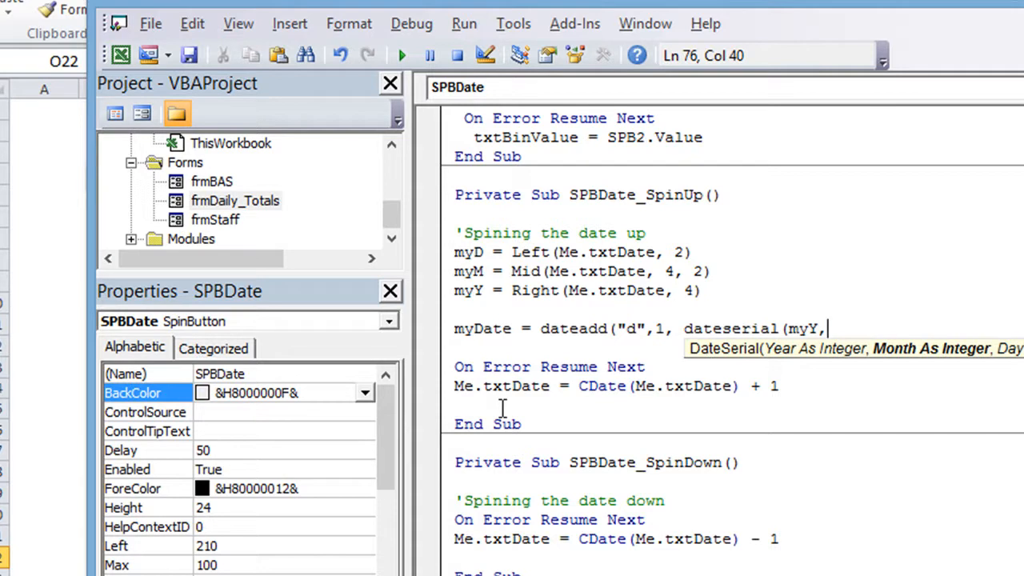
type("myM,")
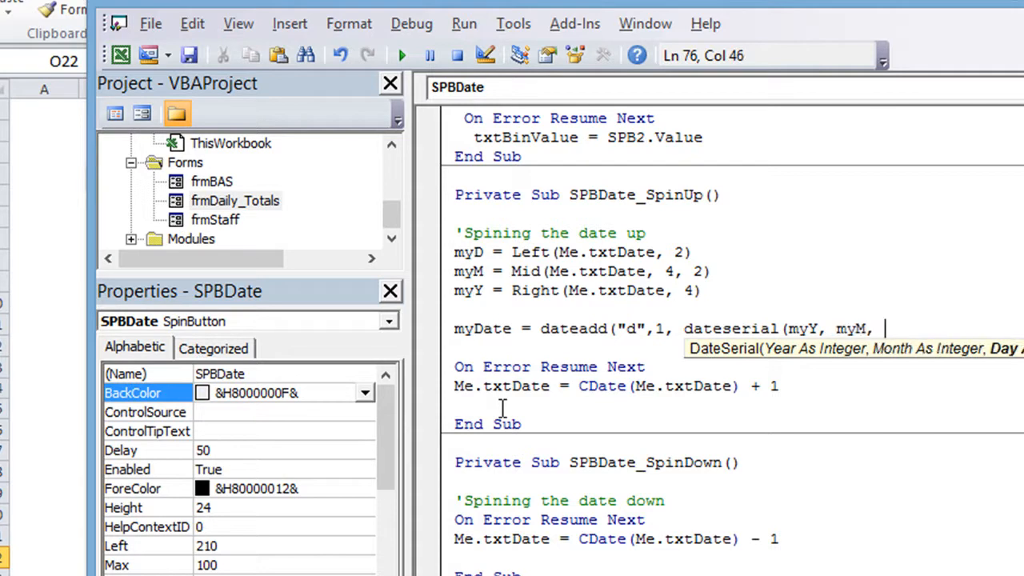
type("myD")
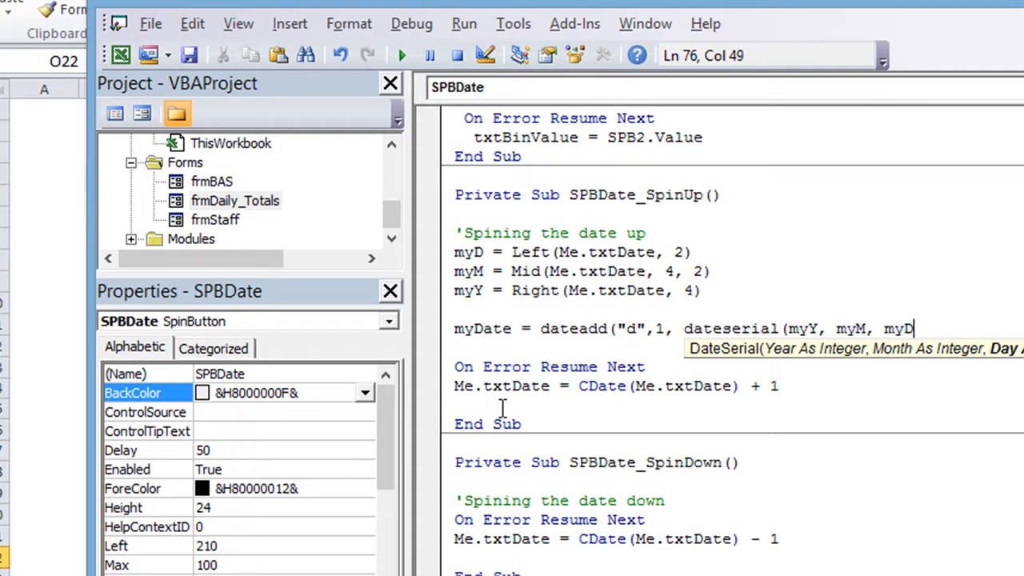
type(")")
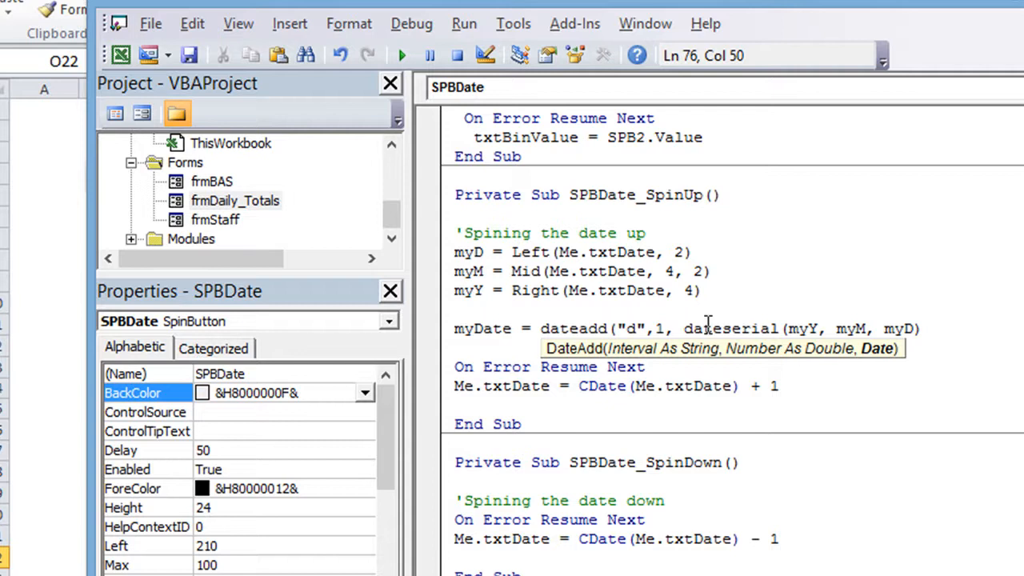
mouse_move(734, 424)
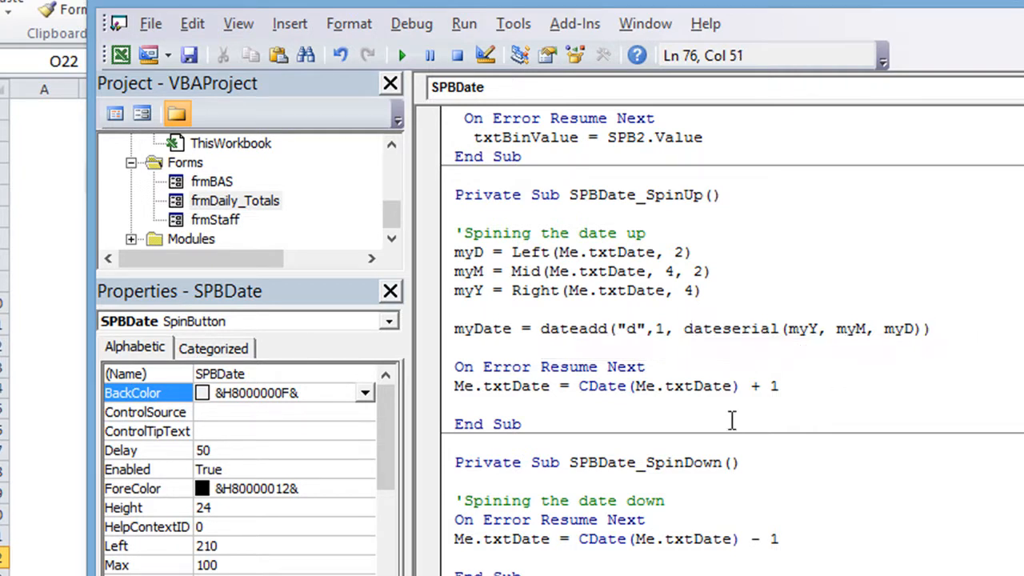
double_click(568, 328)
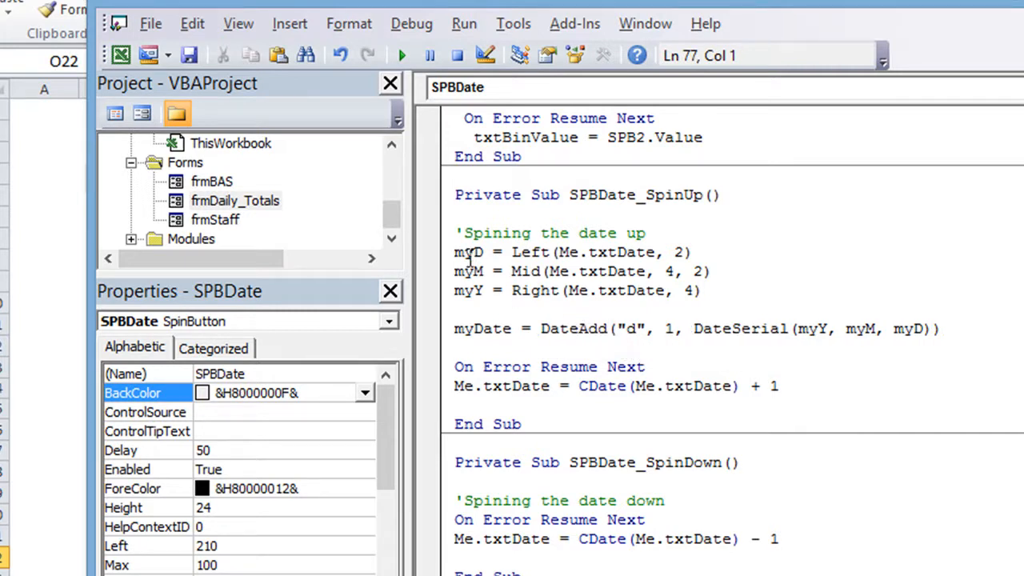
double_click(467, 291)
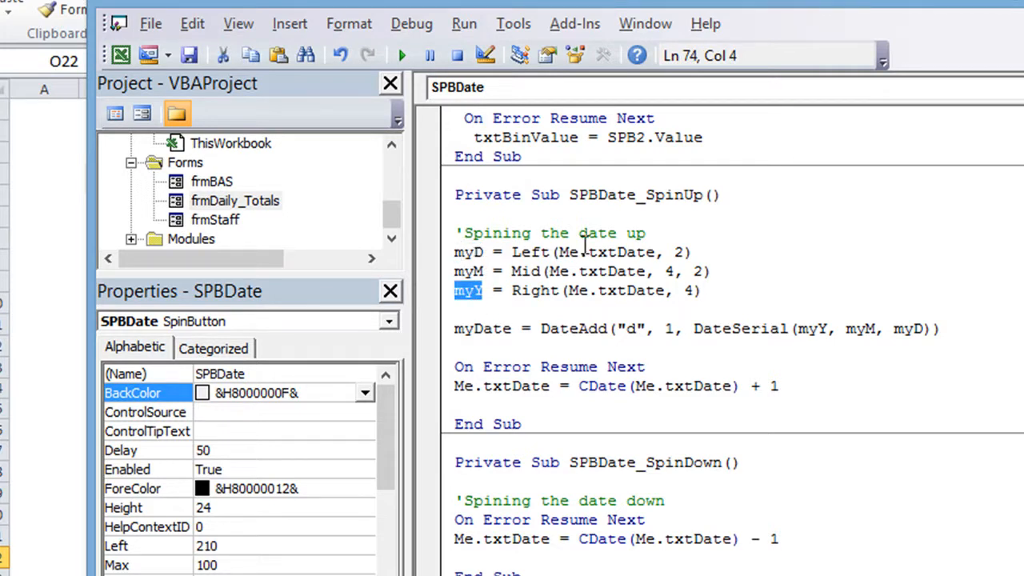
mouse_move(471, 330)
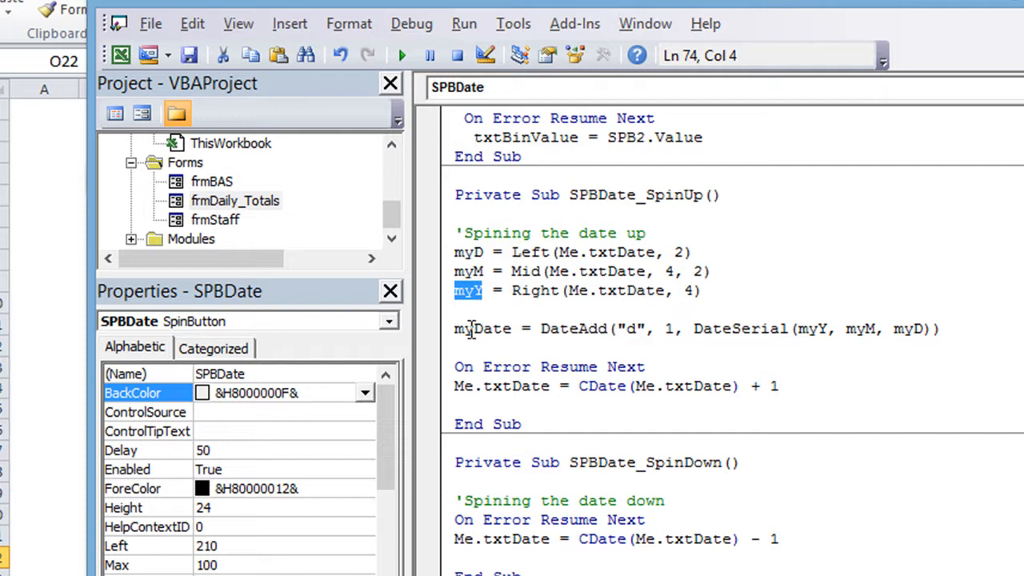
left_click(481, 328)
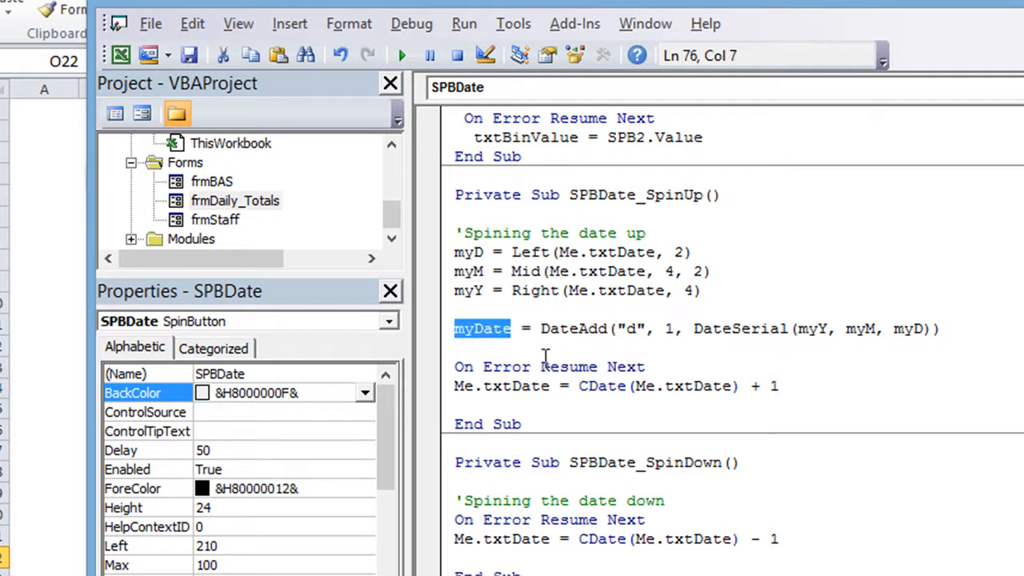
left_click(552, 328)
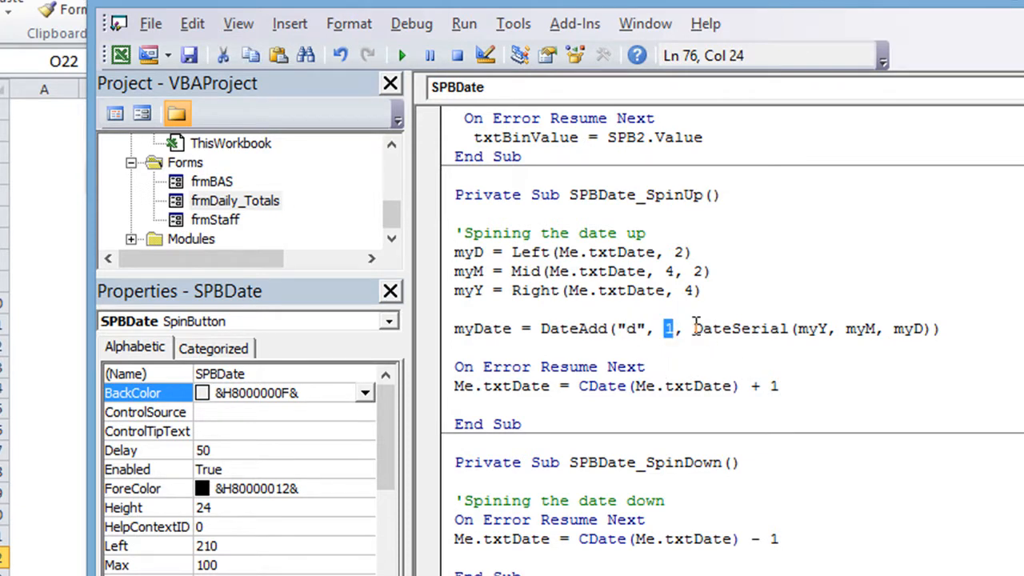
left_click_drag(694, 328, 931, 329)
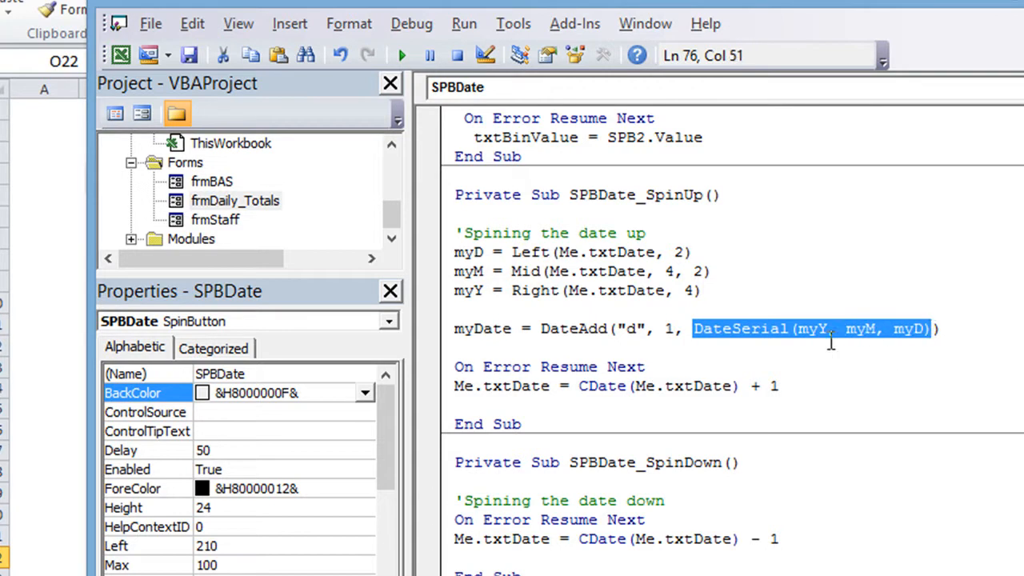
mouse_move(819, 344)
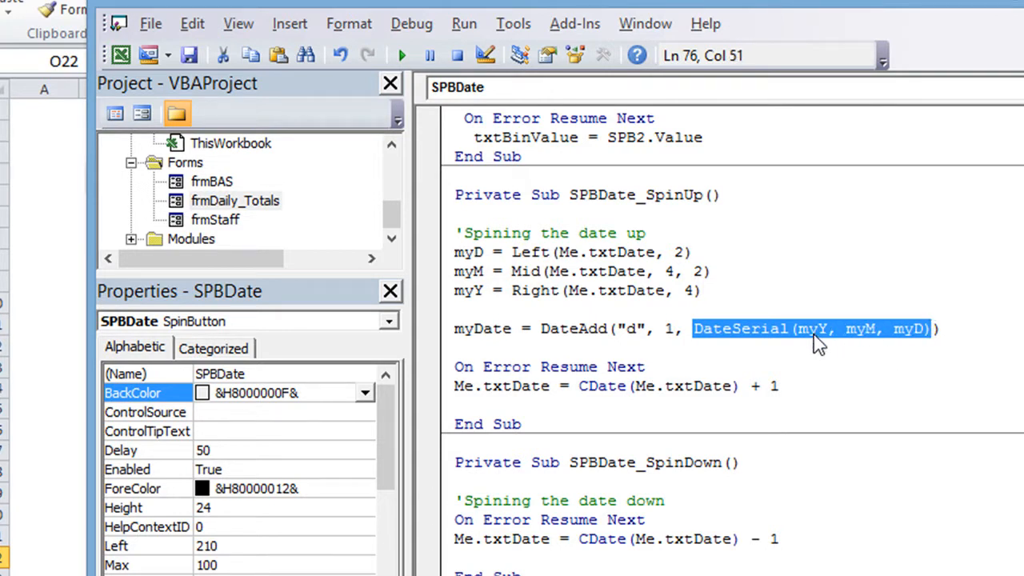
mouse_move(920, 344)
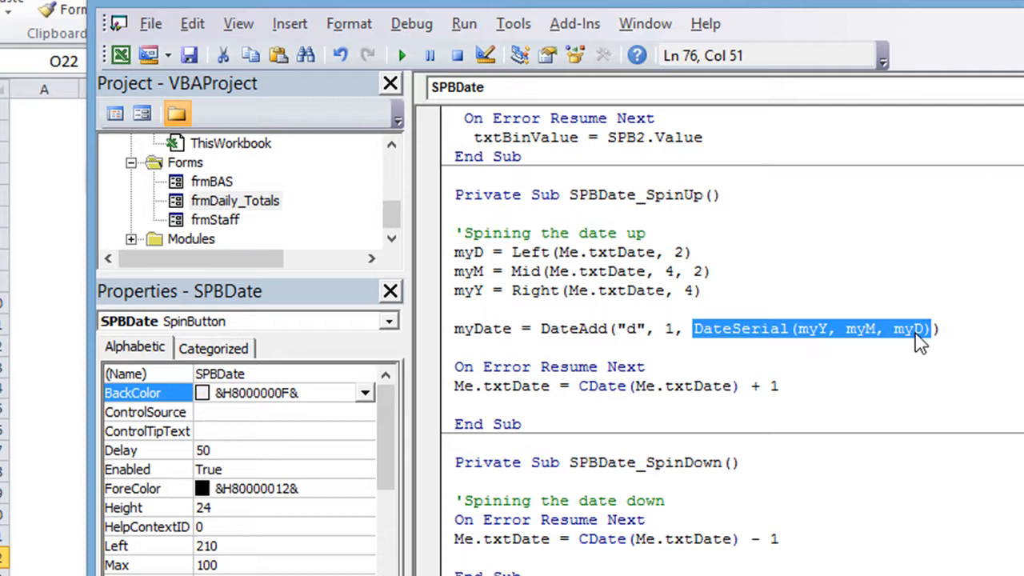
mouse_move(835, 339)
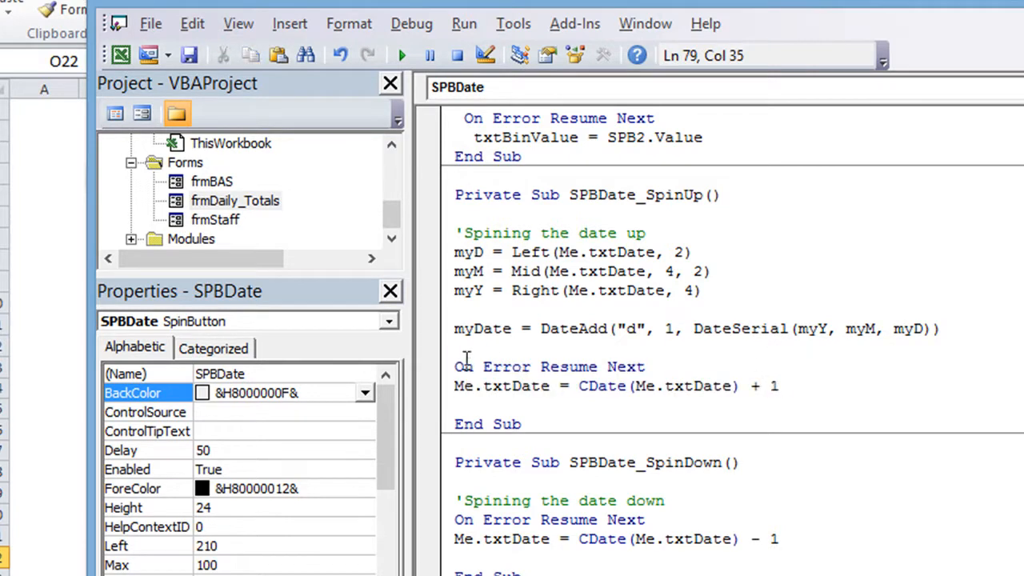
Replace the old CDate + 1 line with Me.txtDate.Value = Format(myDate, "dd/mm/yyyy").
triple_click(550, 367)
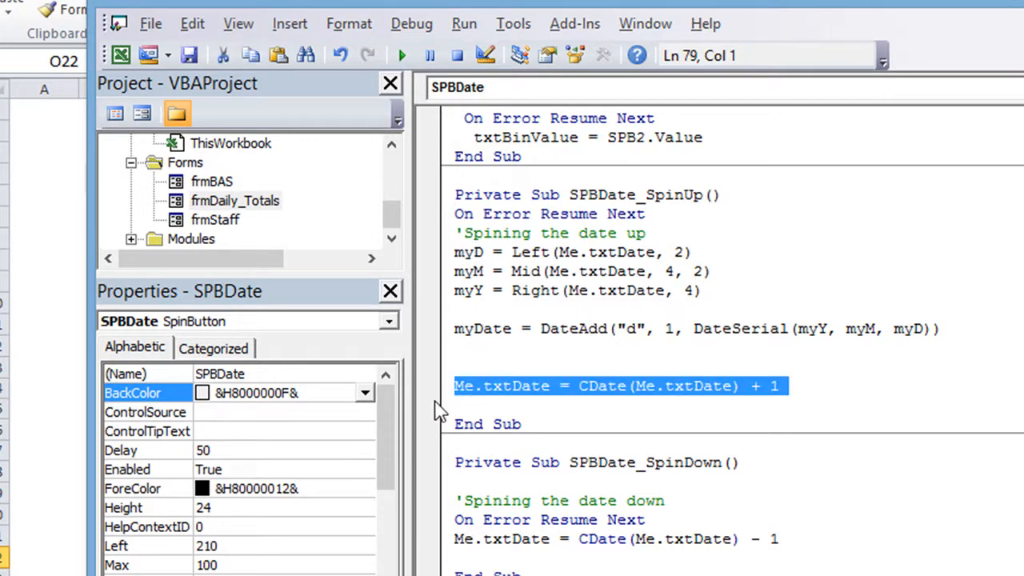
key("Delete")
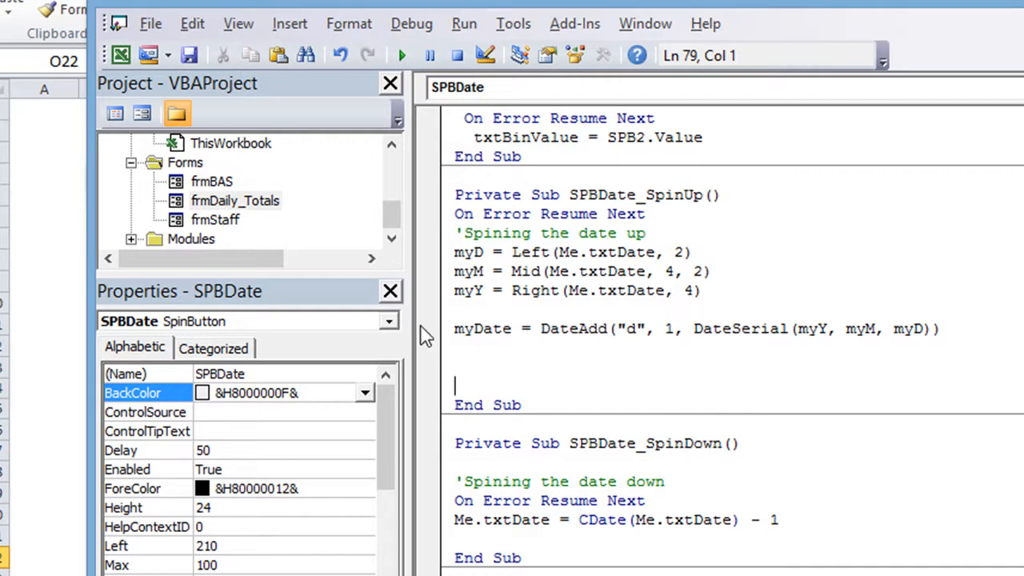
left_click(426, 330)
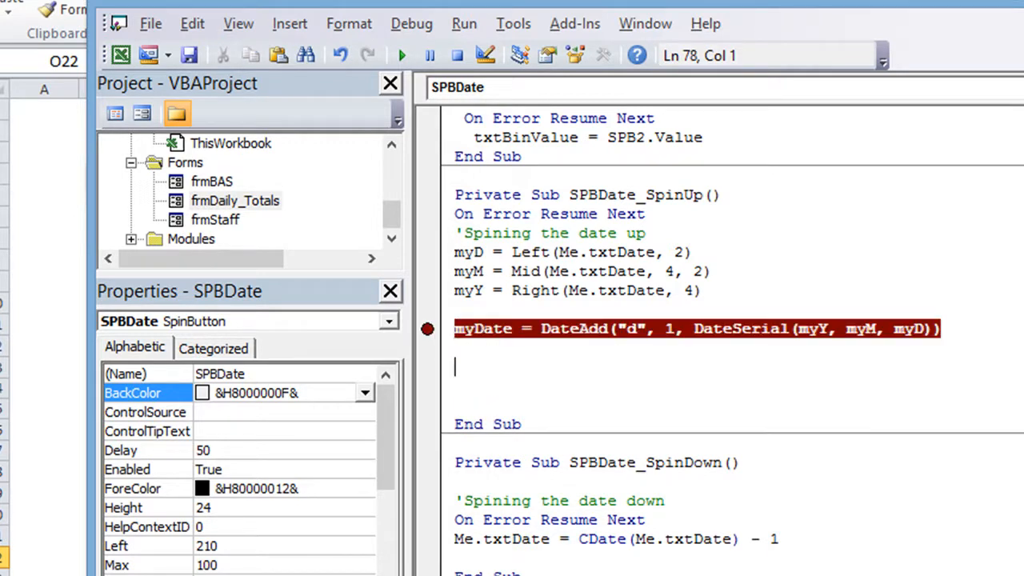
scroll("down", 3)
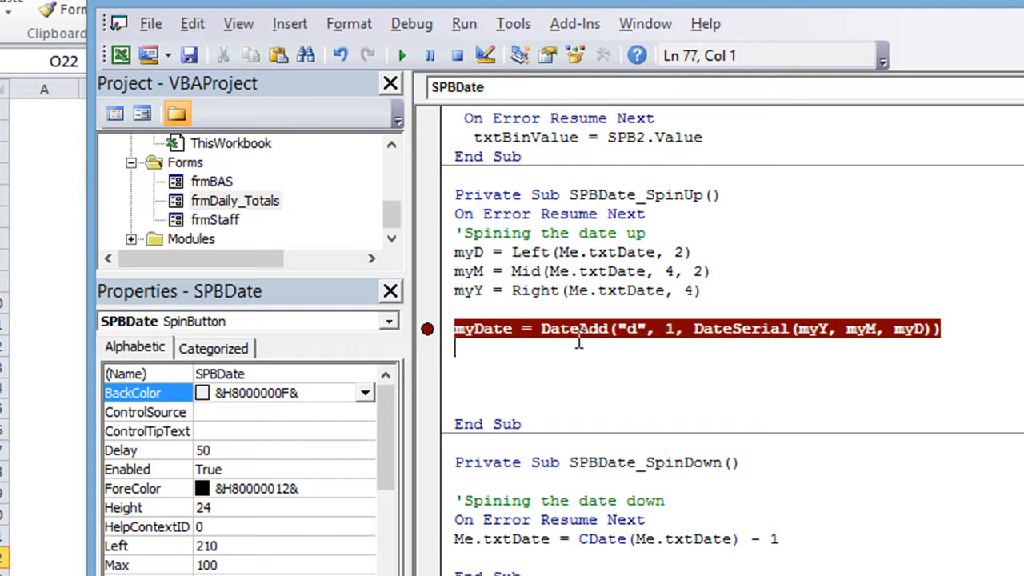
type("Me.txtDate.Value = Format(Date, \"dd/mm/yyyy\")")
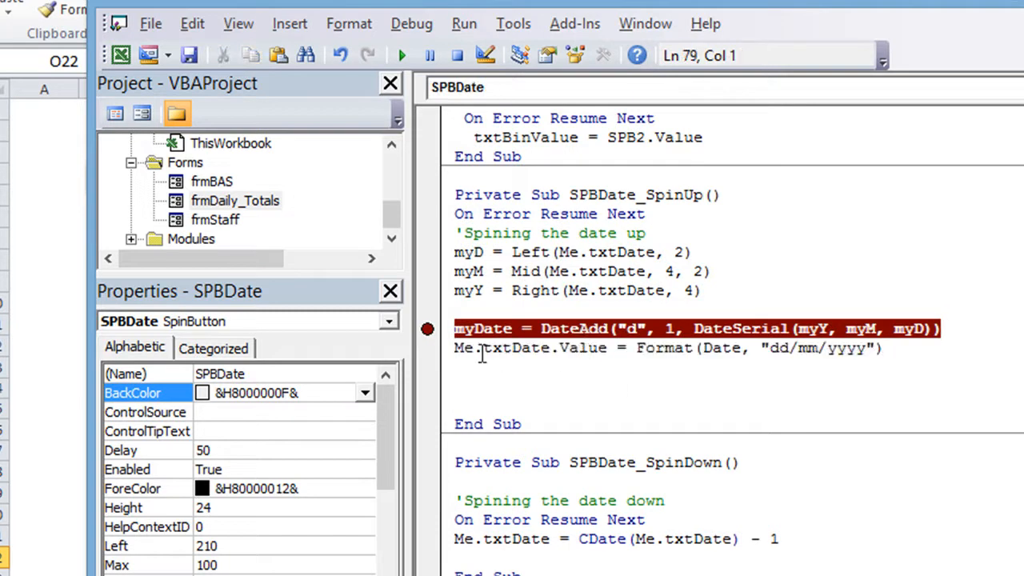
Set a breakpoint on the myD day-extraction line.
left_click(428, 253)
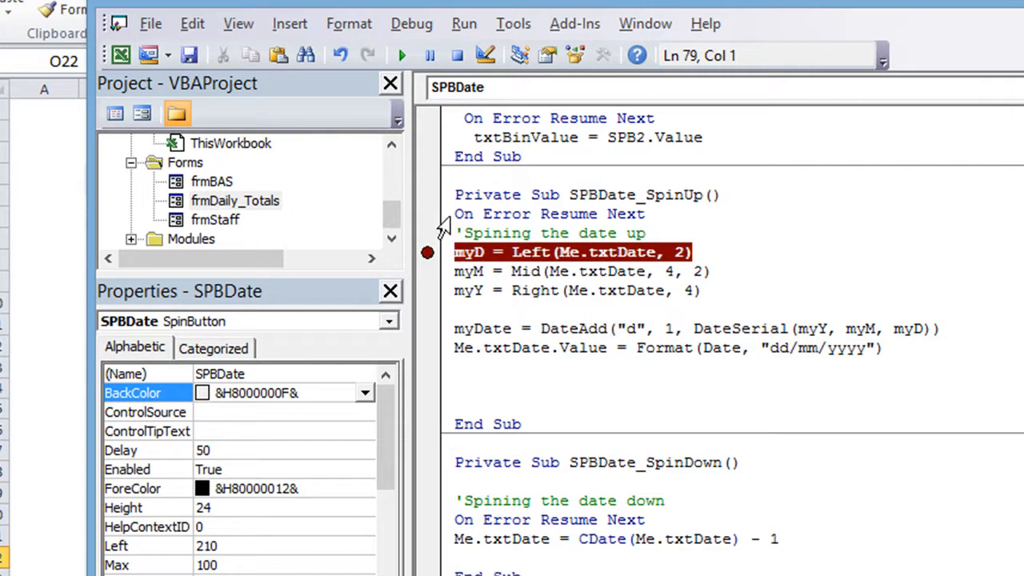
mouse_move(685, 216)
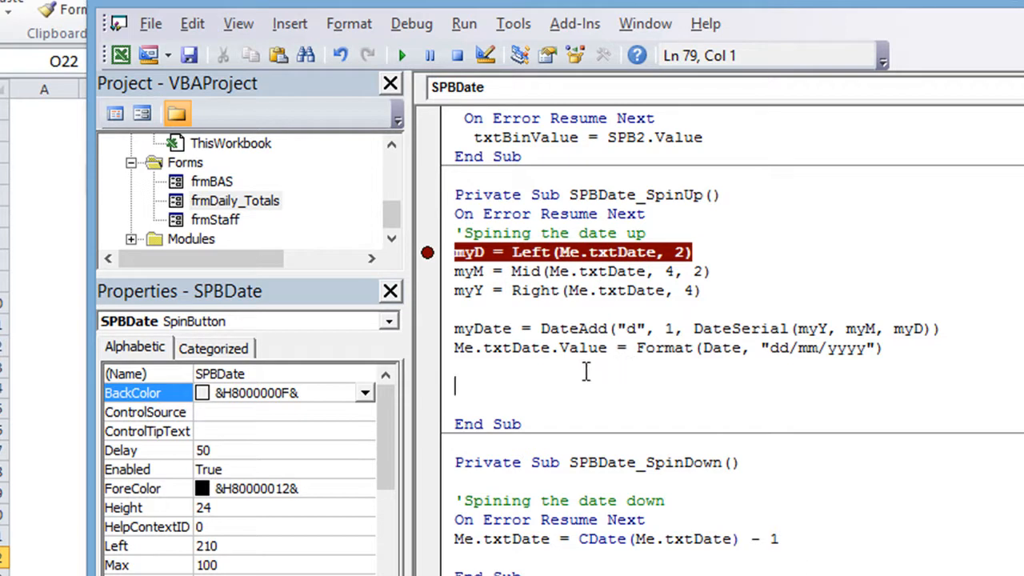
mouse_move(493, 288)
type("my")
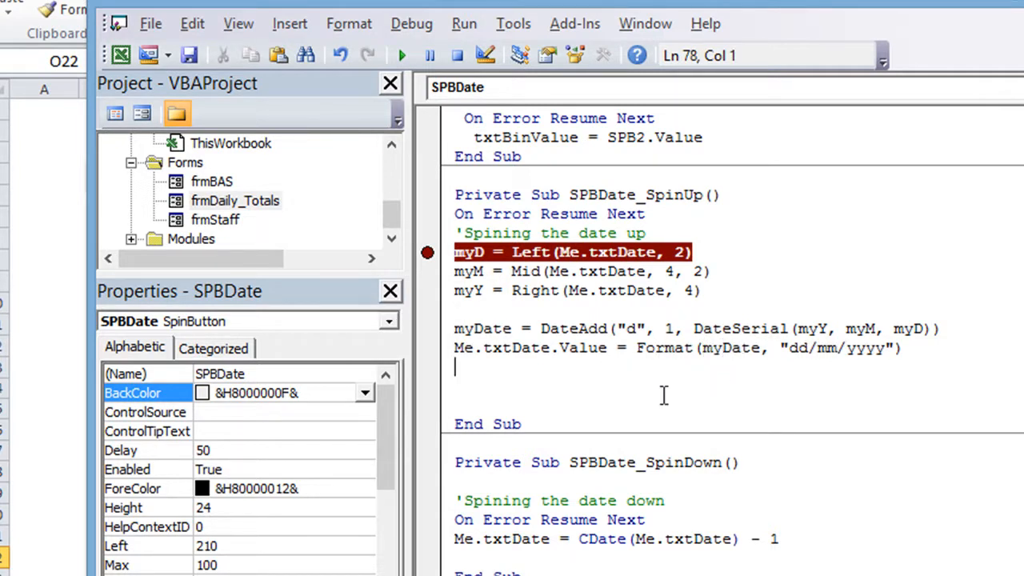
double_click(664, 349)
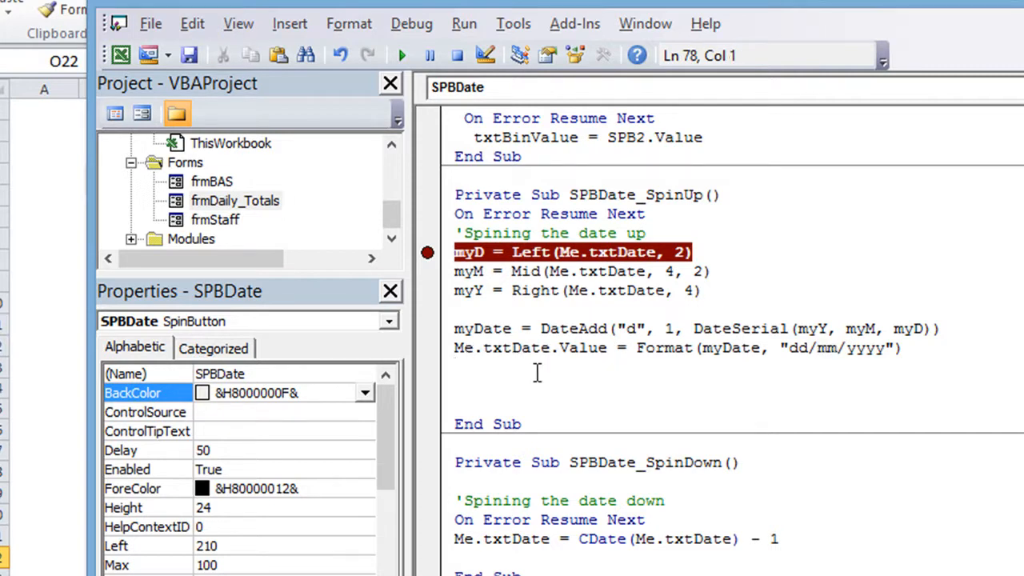
mouse_move(740, 232)
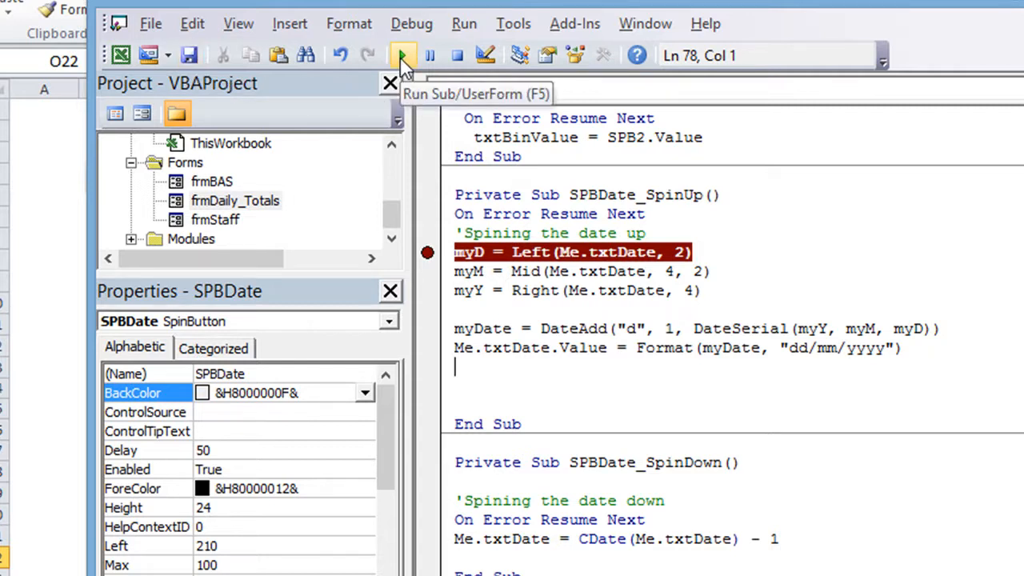
Run the form and step with F8 through SPBDate_SpinUp to the DateAdd/DateSerial line.
left_click(403, 54)
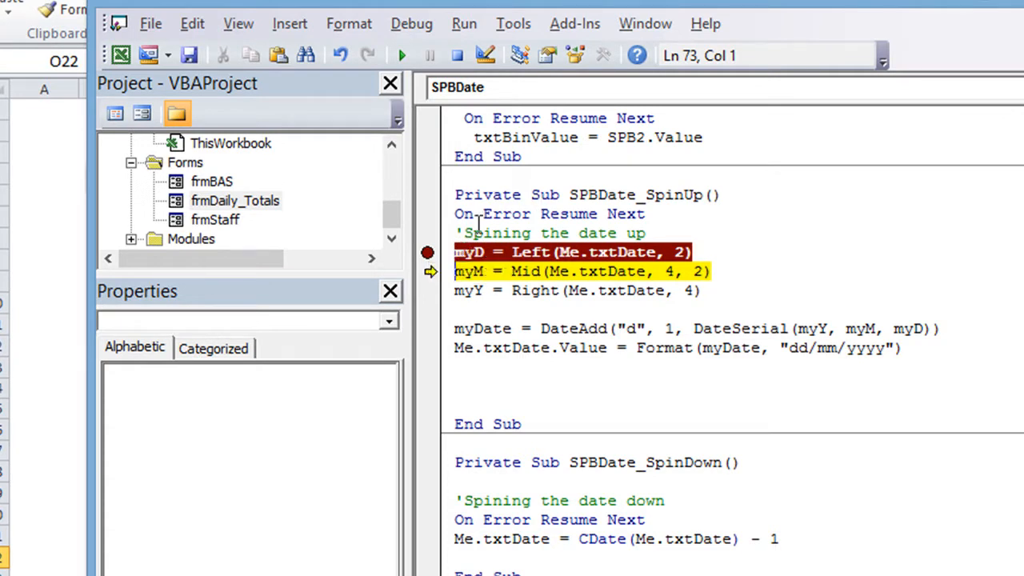
key("F8")
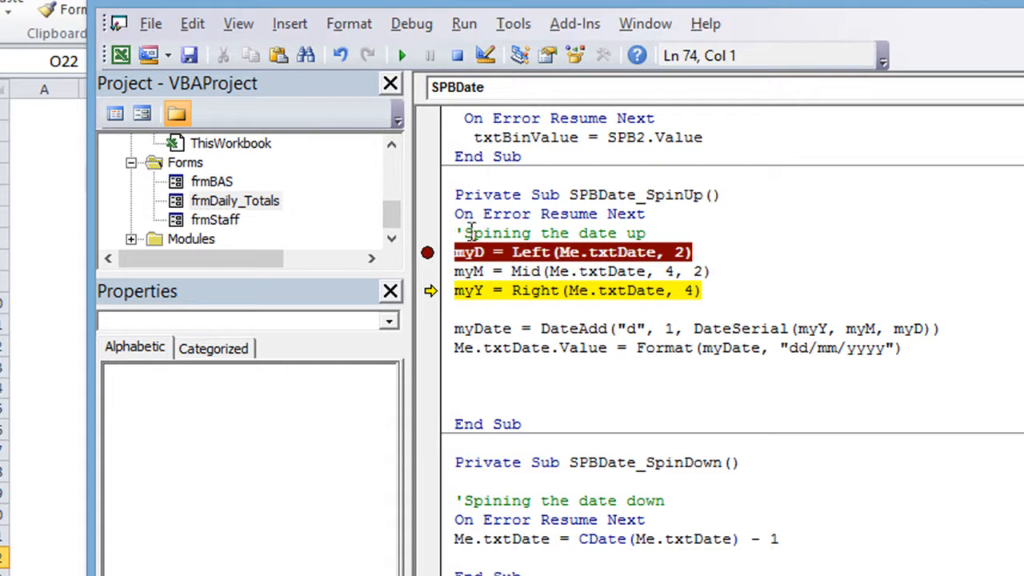
mouse_move(470, 270)
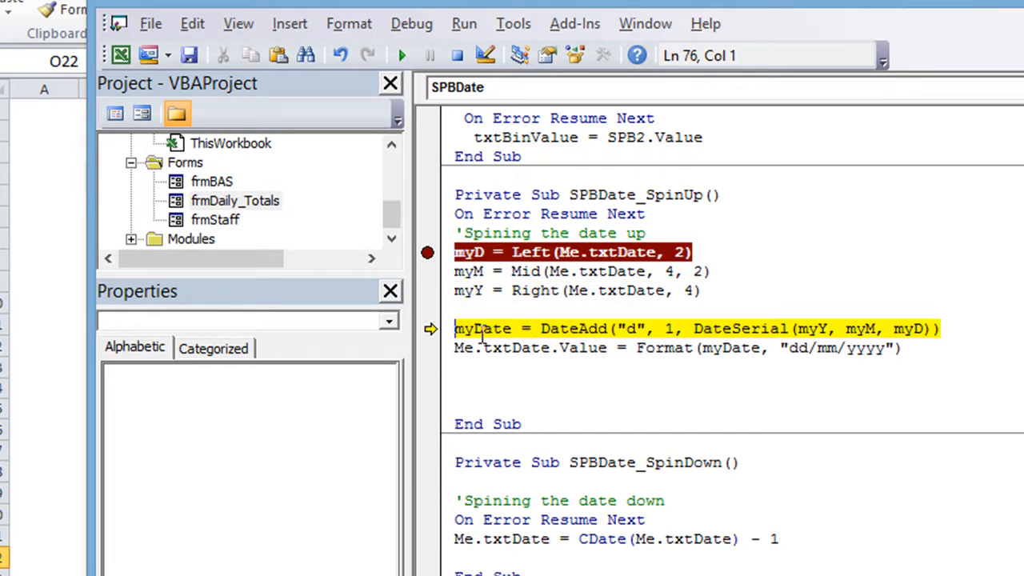
left_click(631, 328)
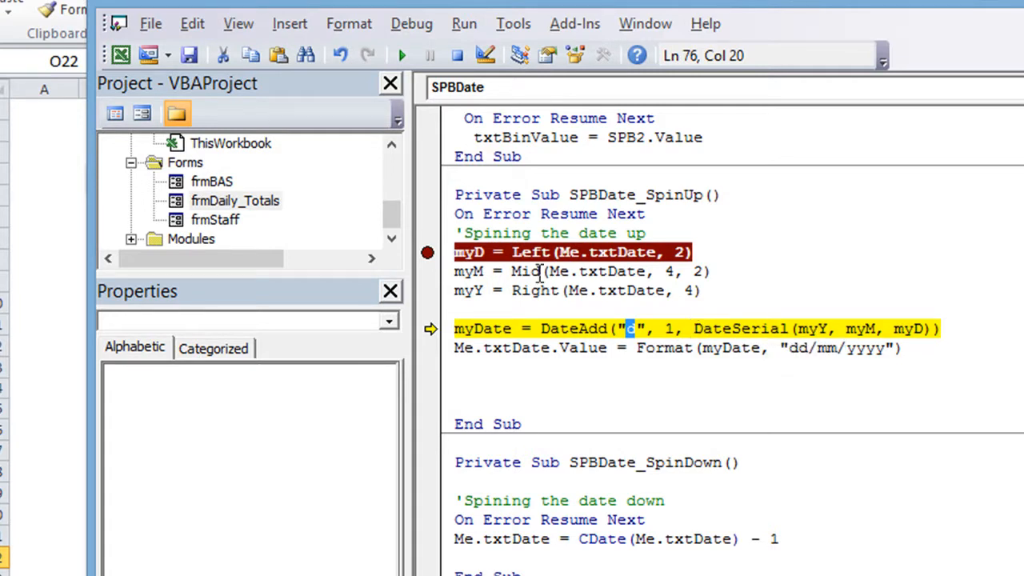
mouse_move(696, 328)
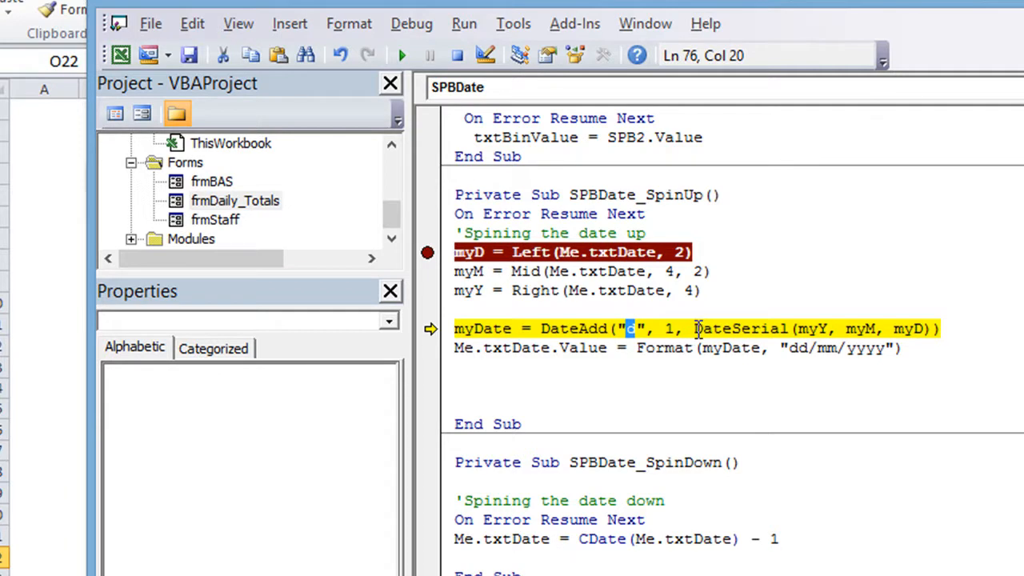
mouse_move(701, 329)
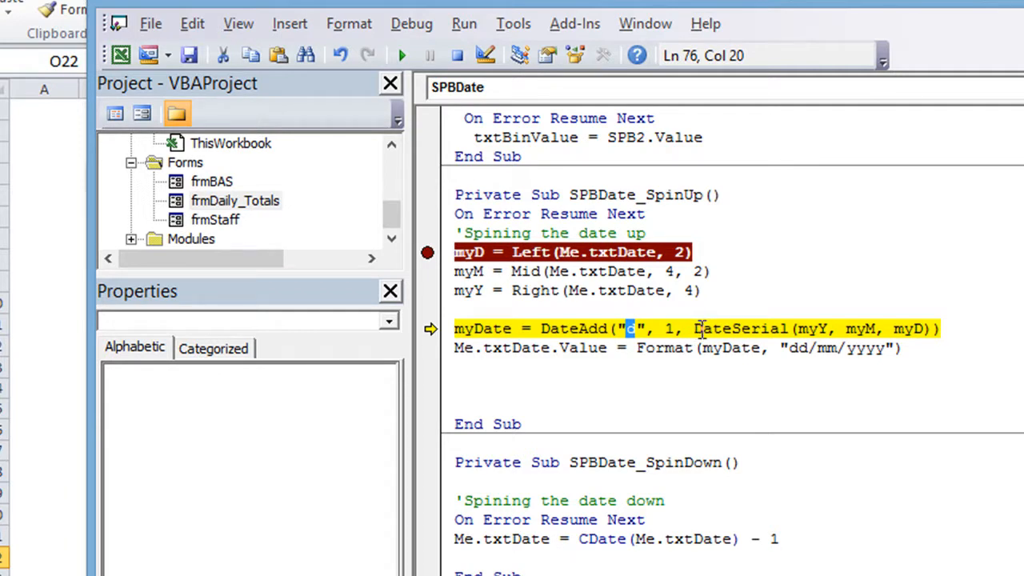
double_click(736, 328)
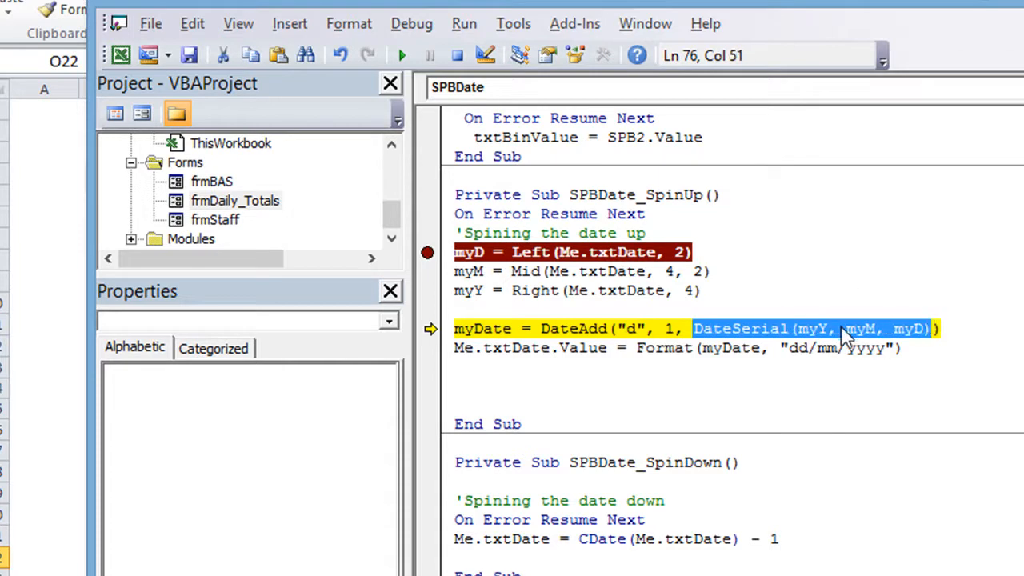
mouse_move(912, 343)
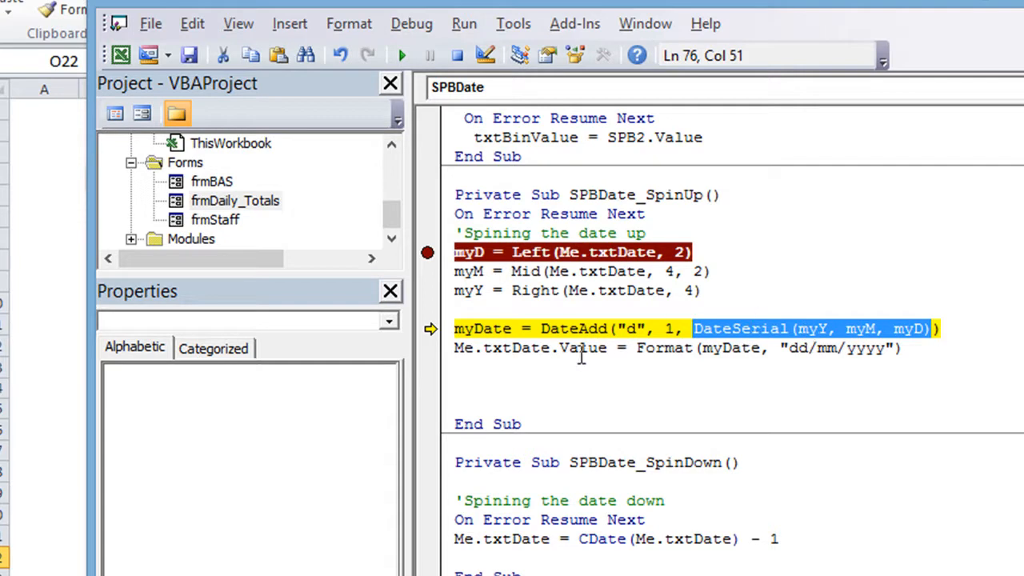
mouse_move(552, 364)
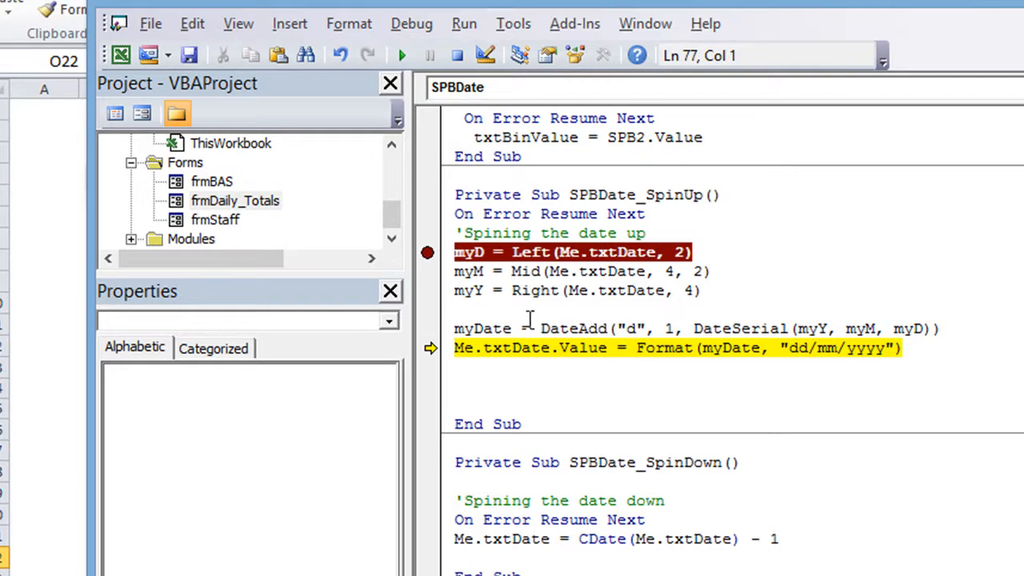
mouse_move(736, 339)
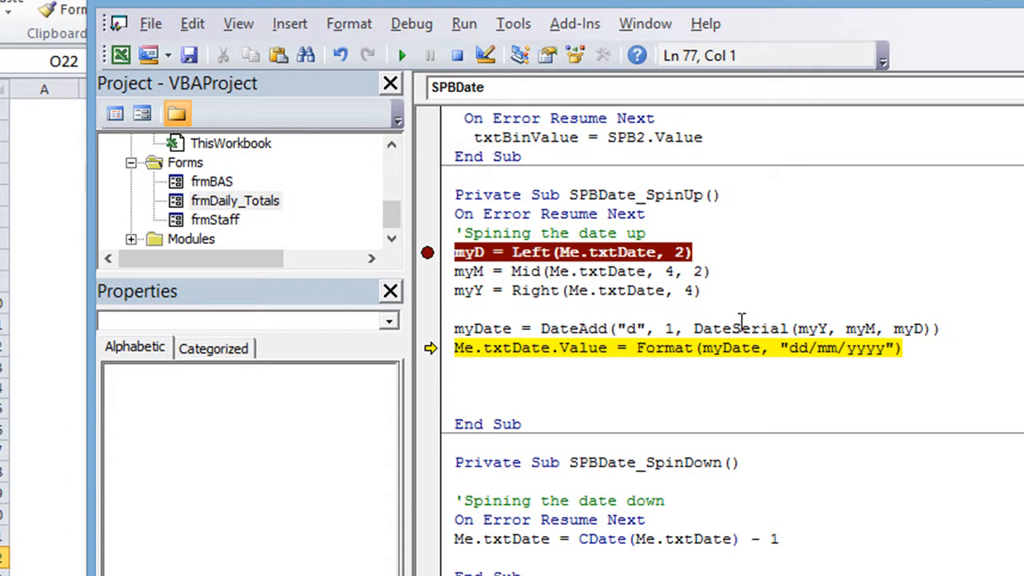
mouse_move(481, 328)
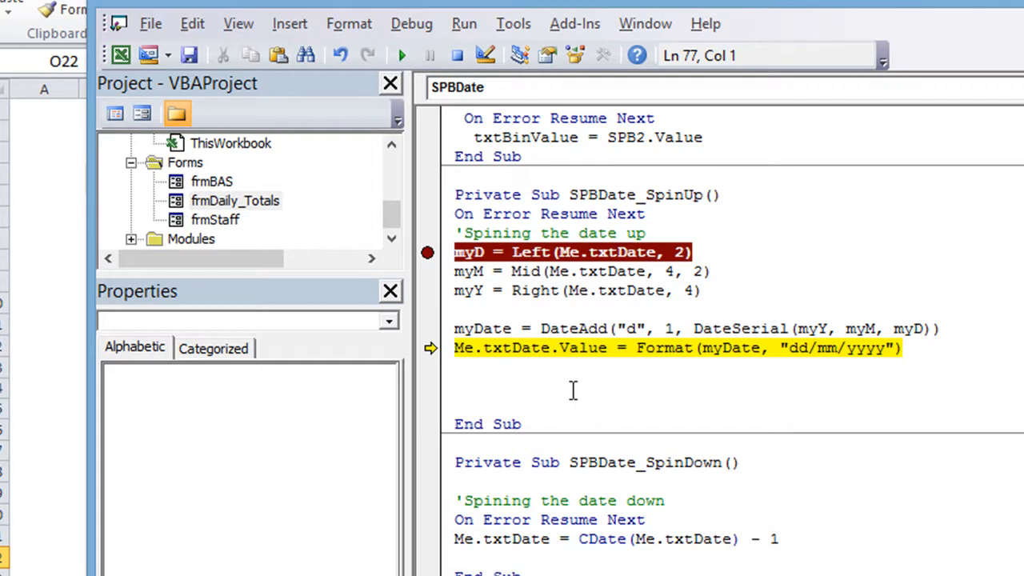
mouse_move(720, 352)
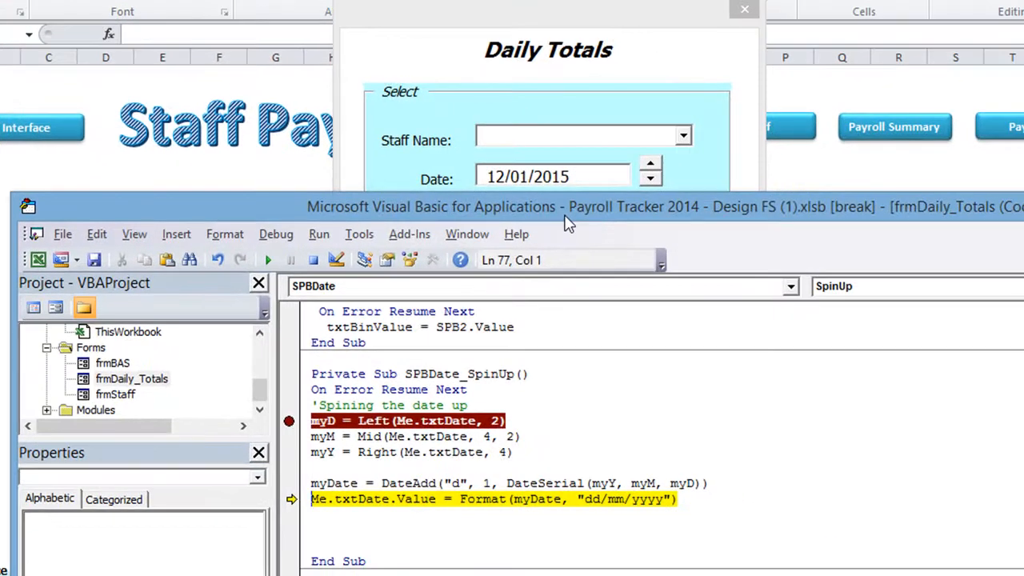
Reset the paused project and give SPBDate_SpinDown the same logic with DateAdd("d", -1, …).
left_click(650, 163)
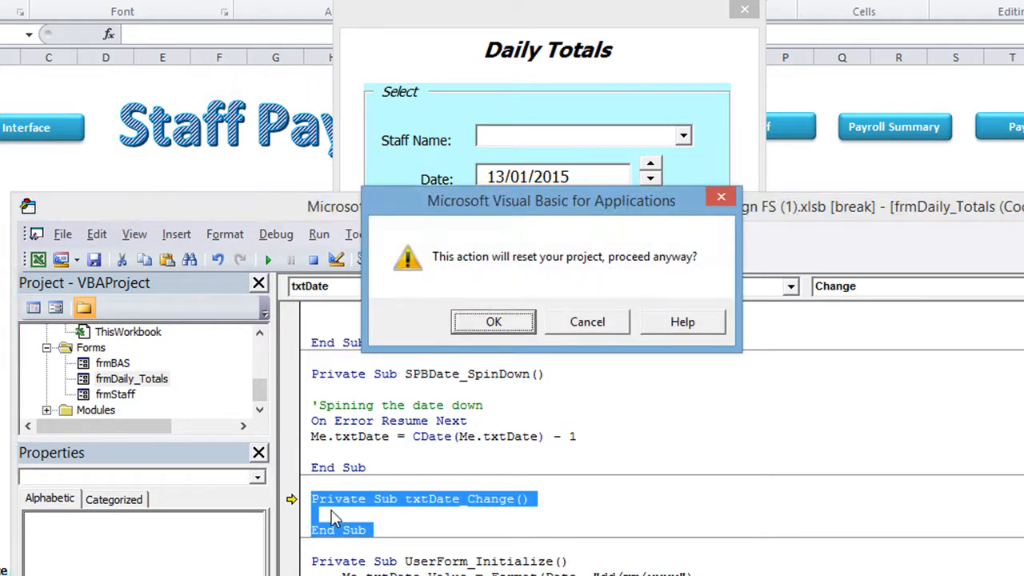
left_click(493, 322)
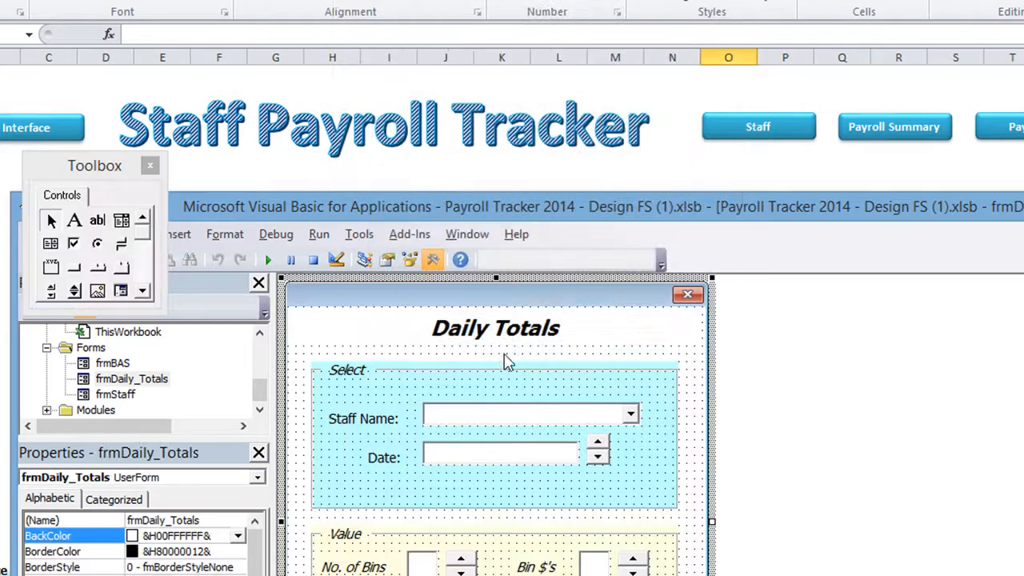
mouse_move(528, 216)
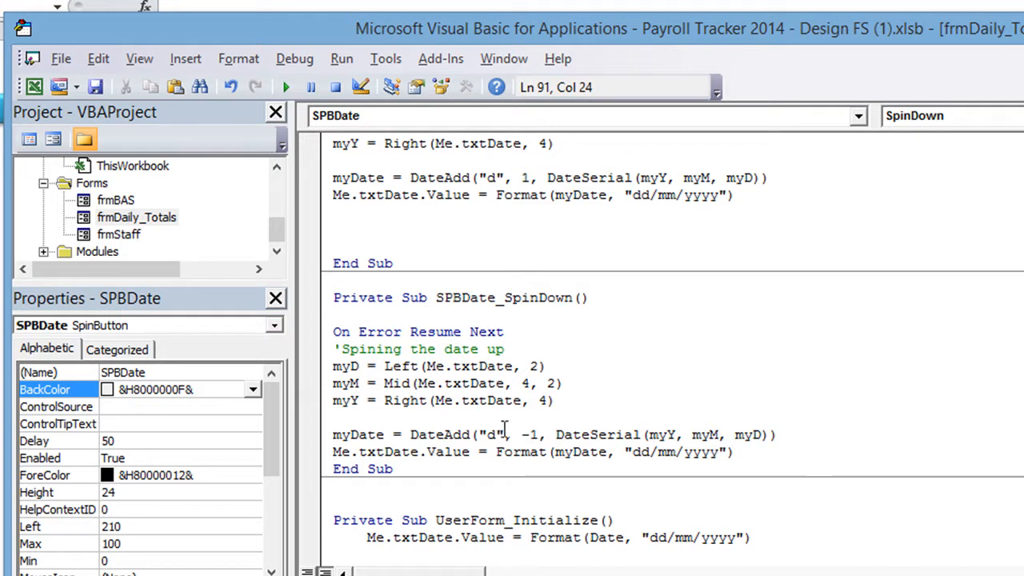
double_click(529, 435)
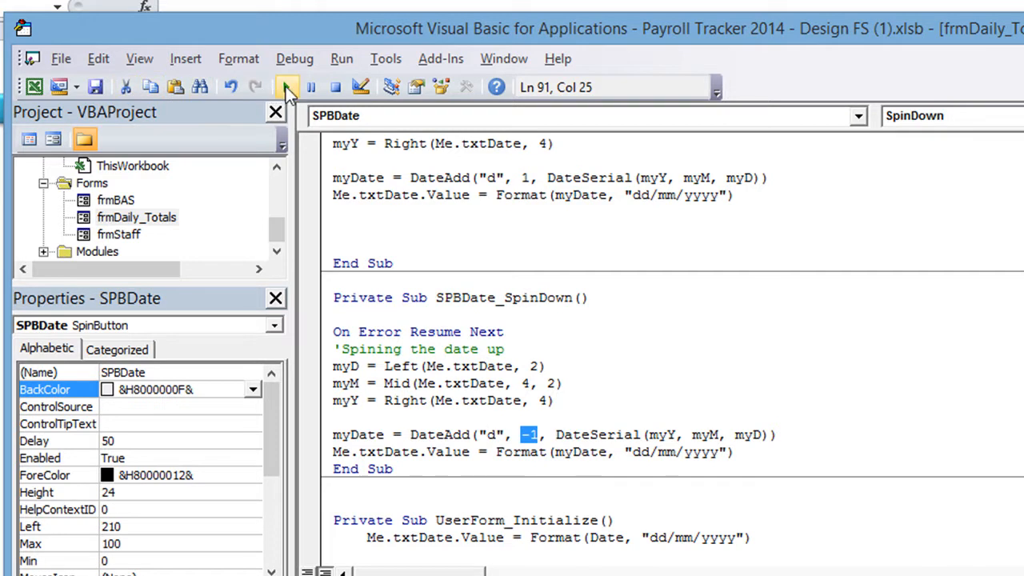
mouse_move(286, 87)
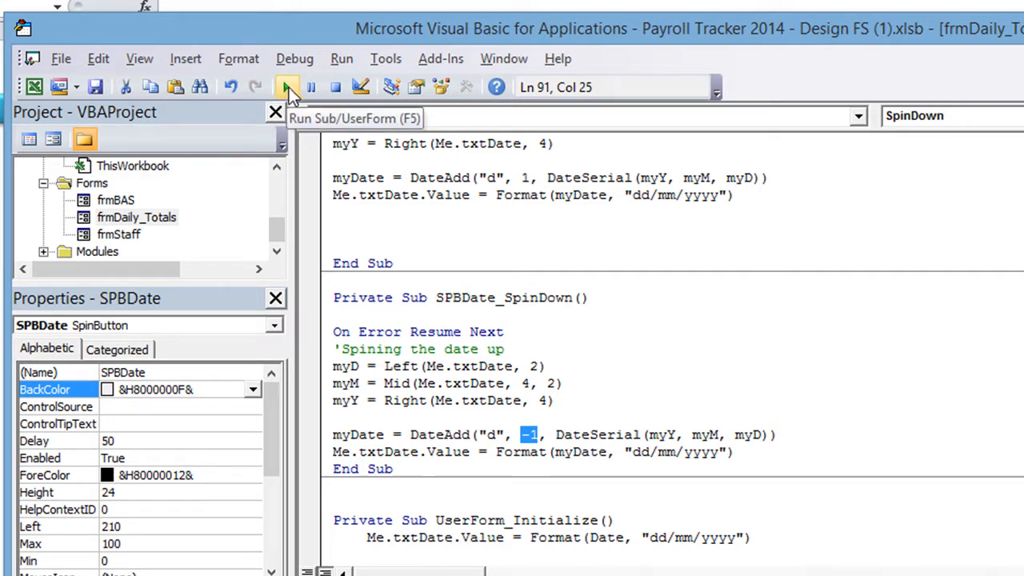
Clear the breakpoint and run the Daily Totals form.
left_click(284, 86)
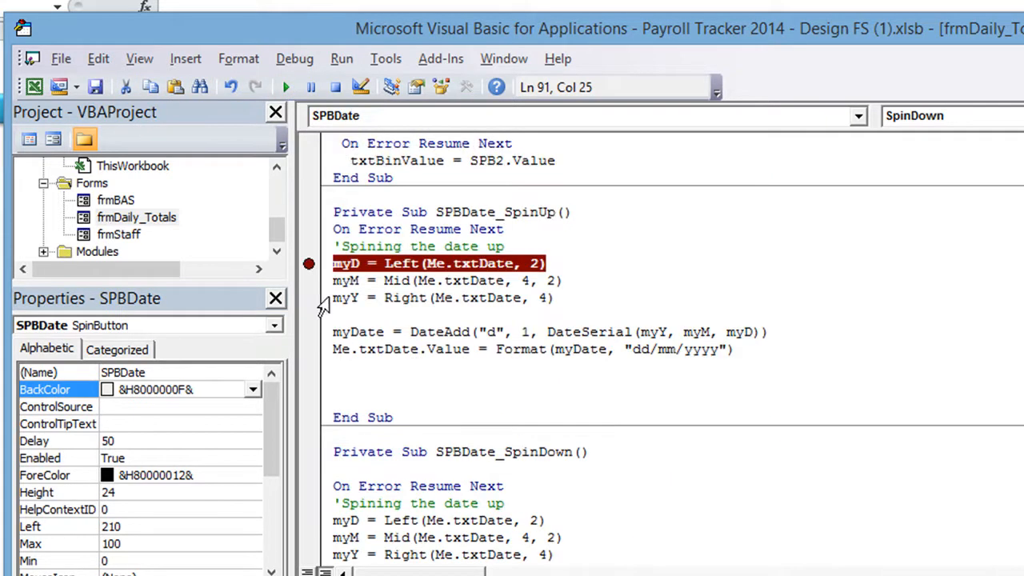
left_click(284, 86)
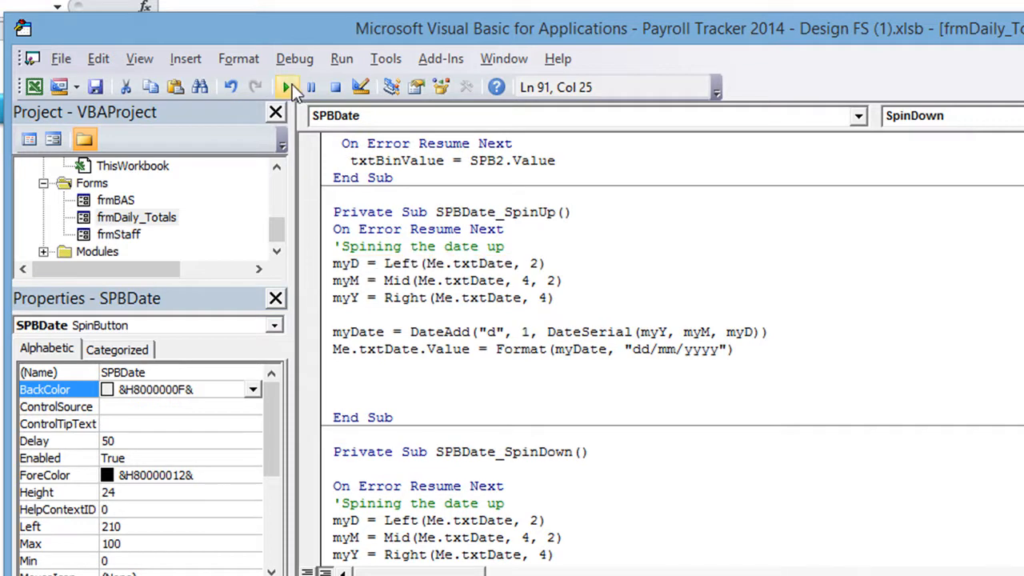
left_click(285, 87)
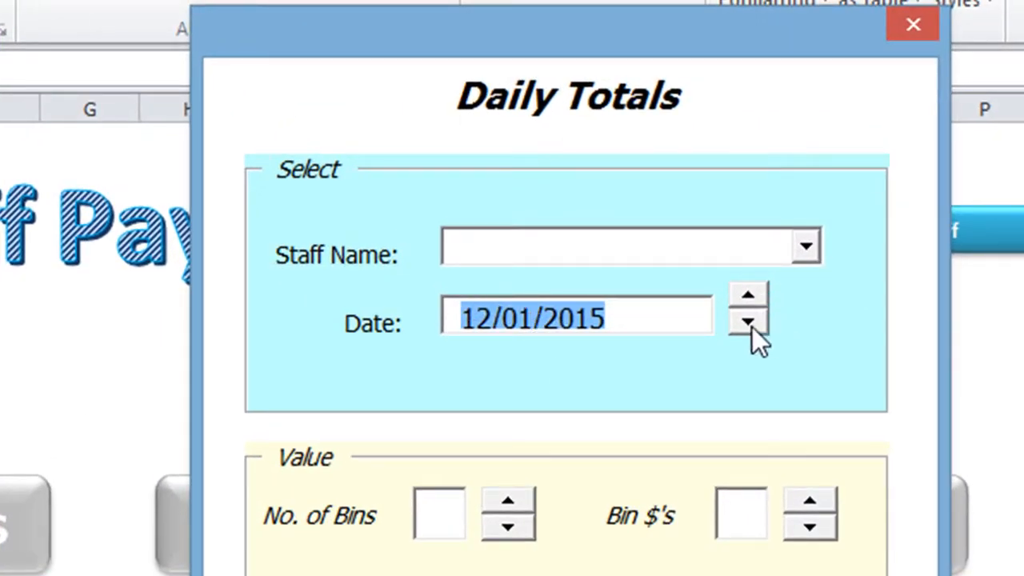
mouse_move(749, 307)
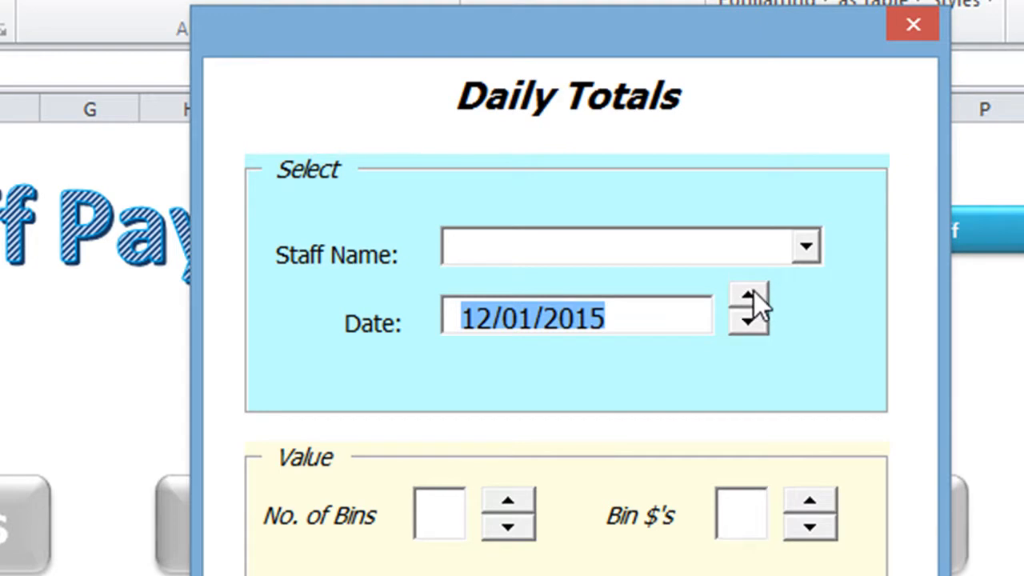
mouse_move(755, 320)
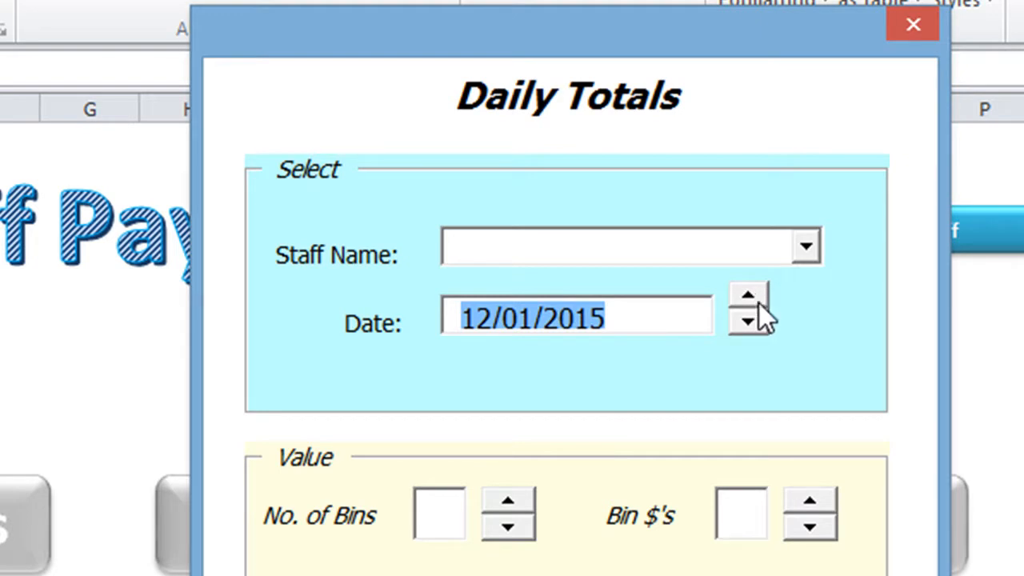
mouse_move(808, 313)
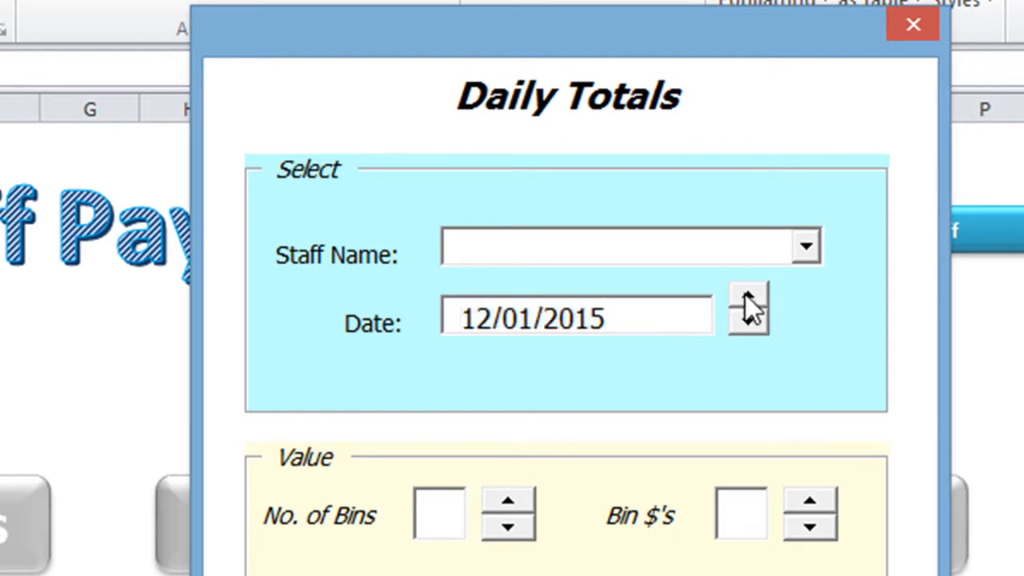
Spin the date up and down across 31/12/2014 into December 2014 and back, ending on 27/01/2015.
left_click(749, 297)
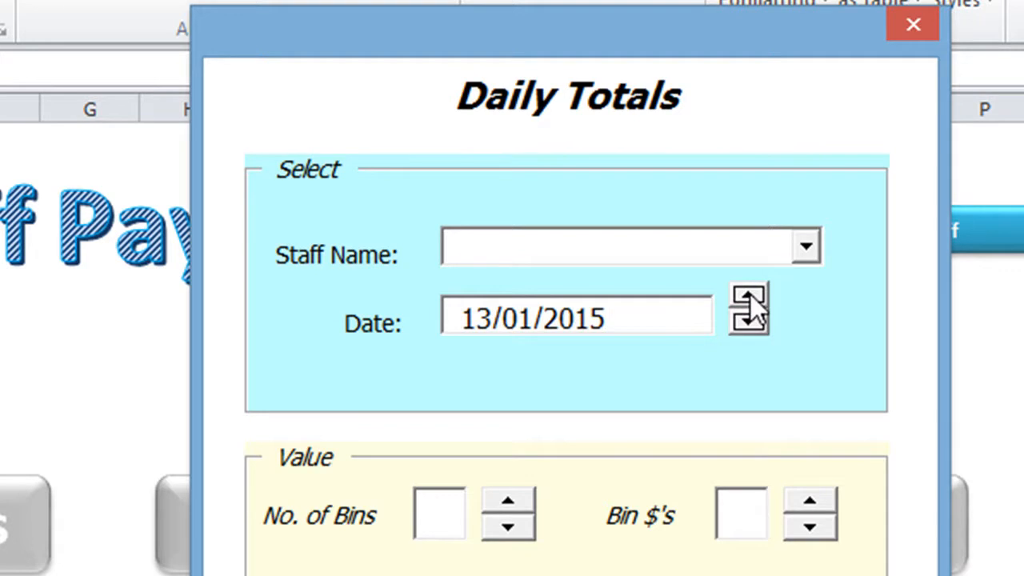
left_click(751, 323)
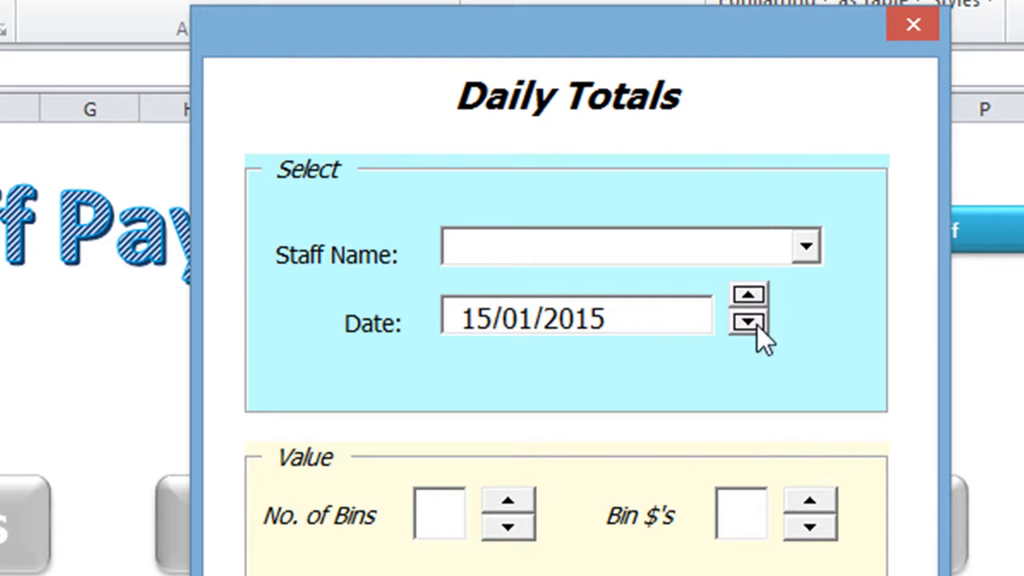
left_click(748, 327)
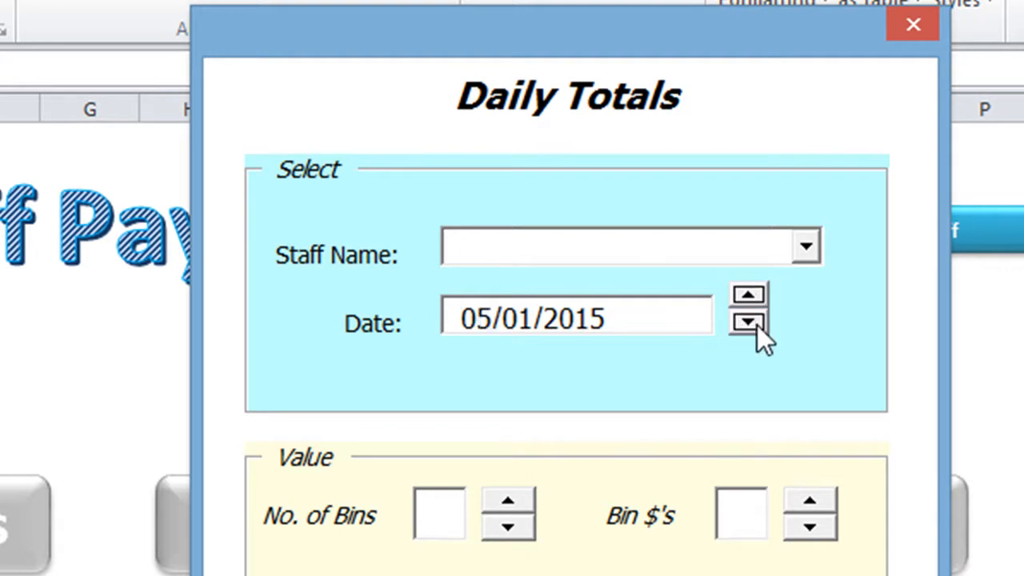
left_click(748, 325)
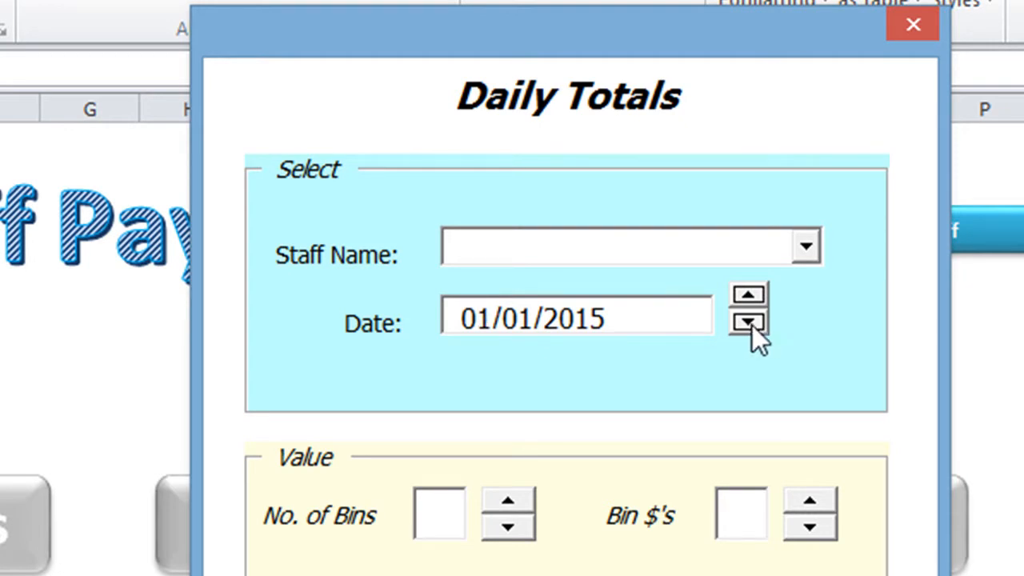
left_click(749, 323)
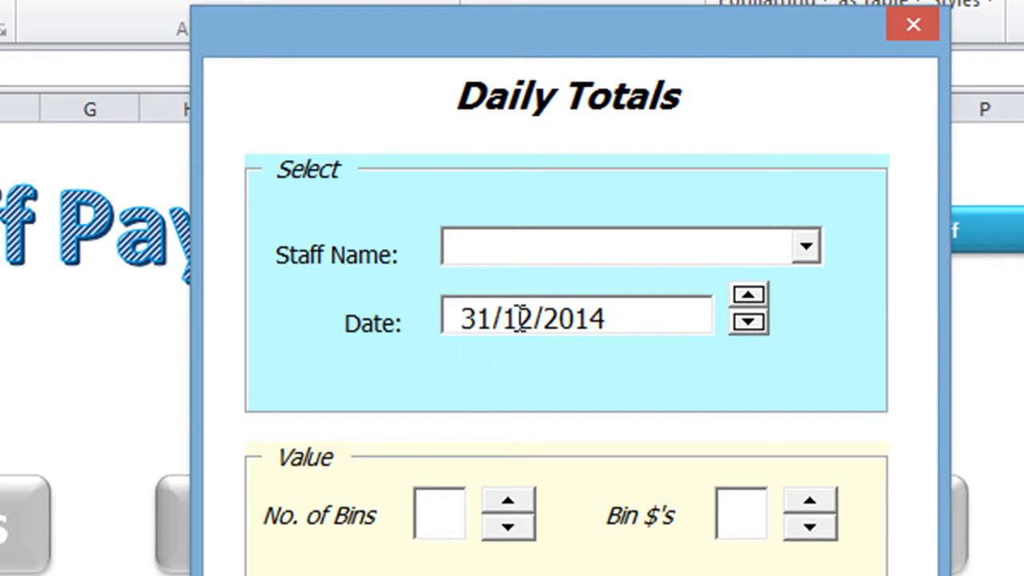
left_click(749, 323)
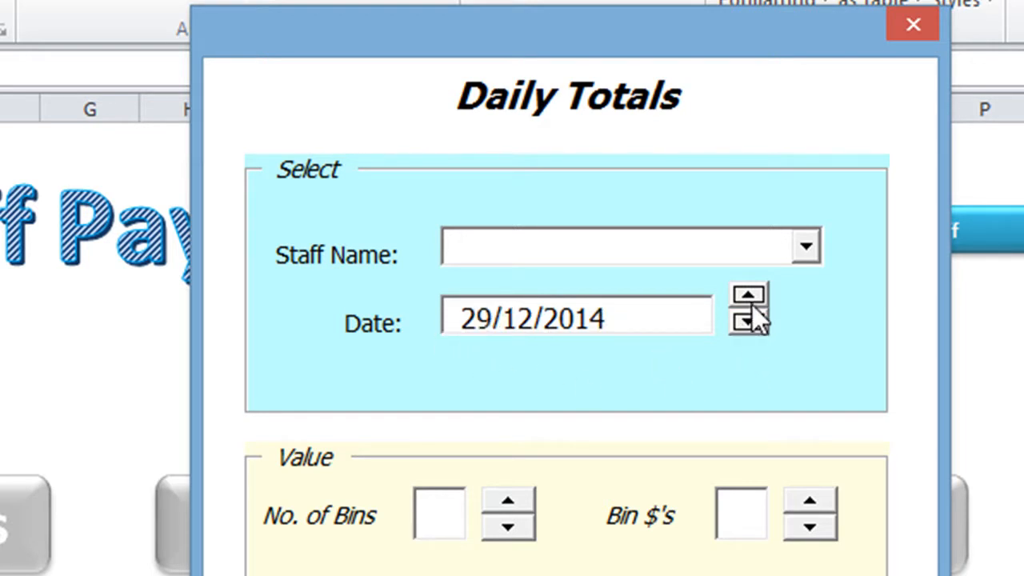
left_click(749, 296)
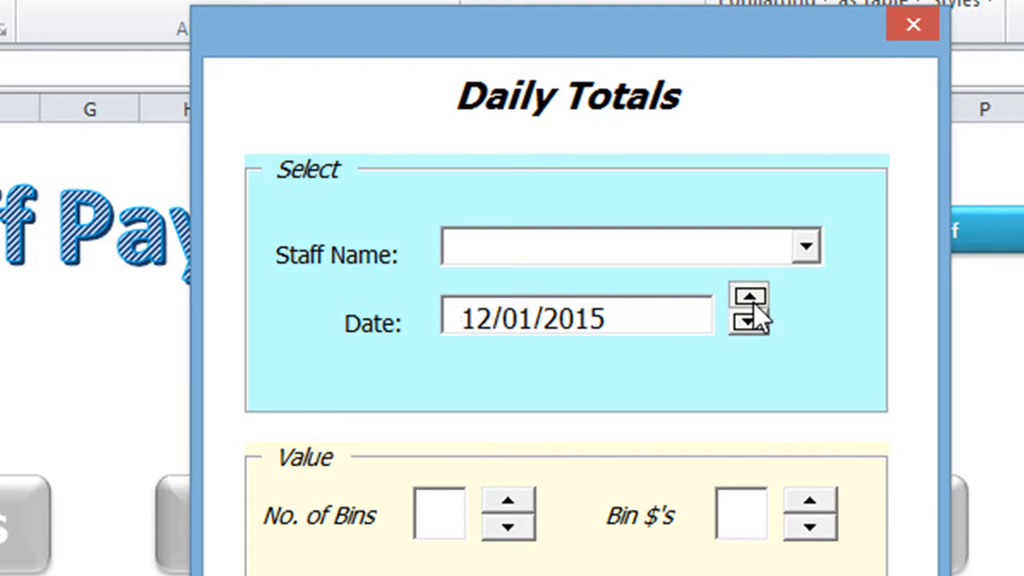
left_click(745, 296)
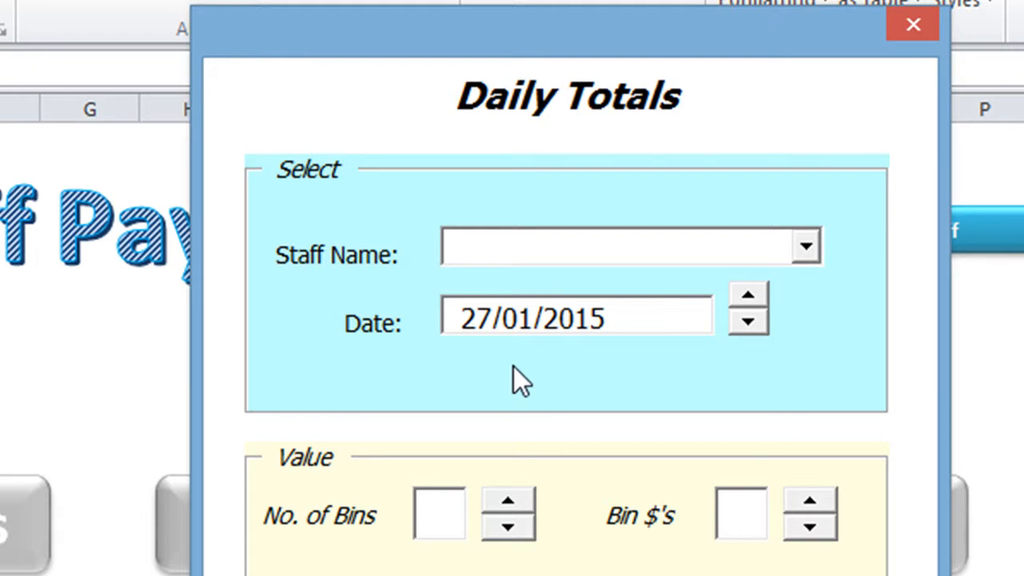
left_click(576, 317)
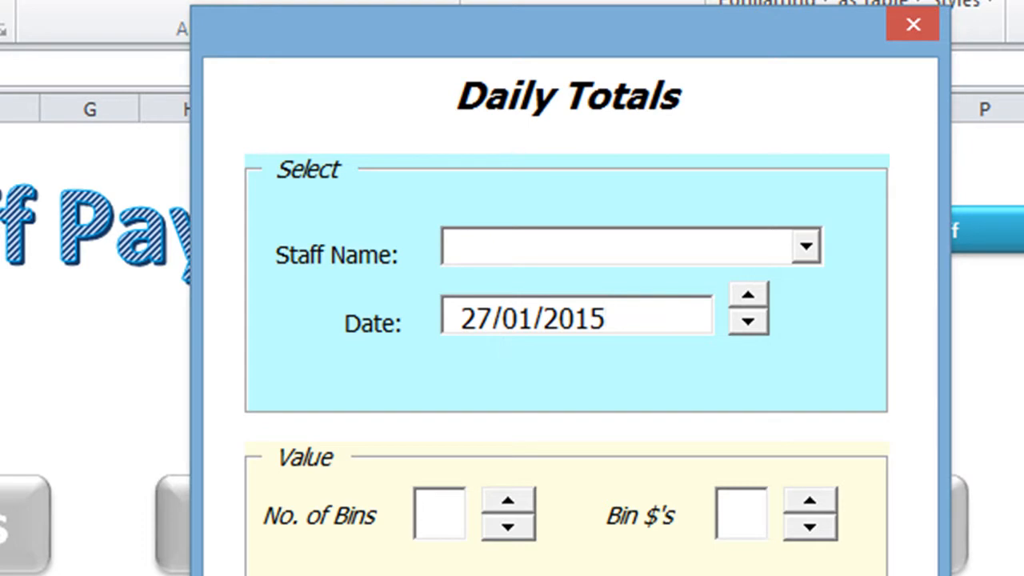
left_click(576, 319)
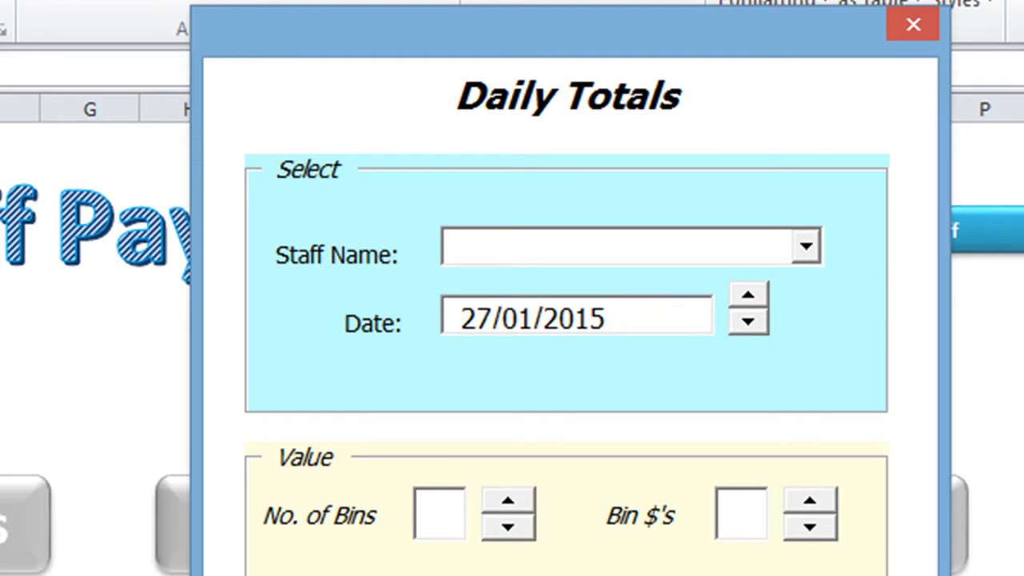
left_click(576, 317)
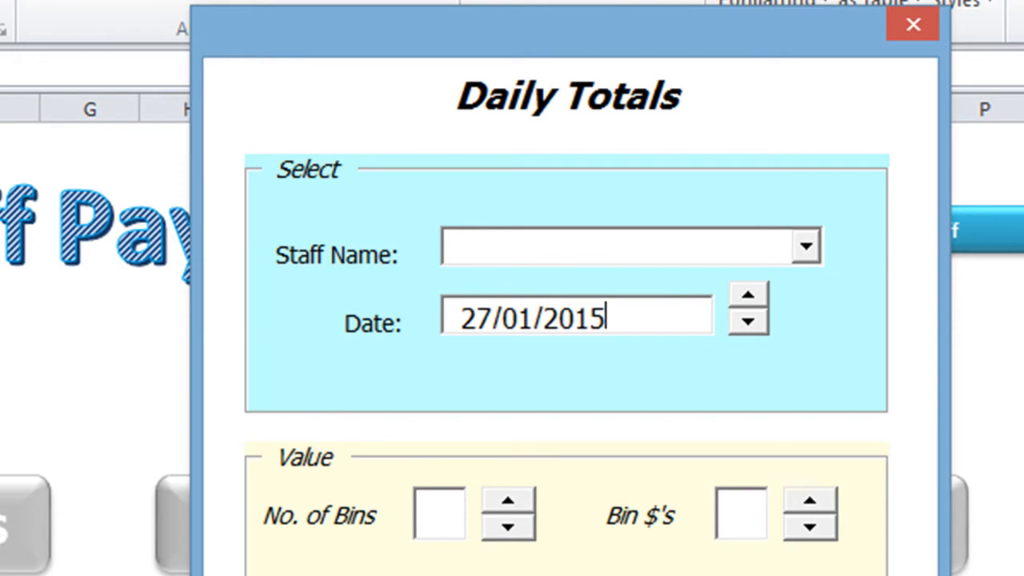